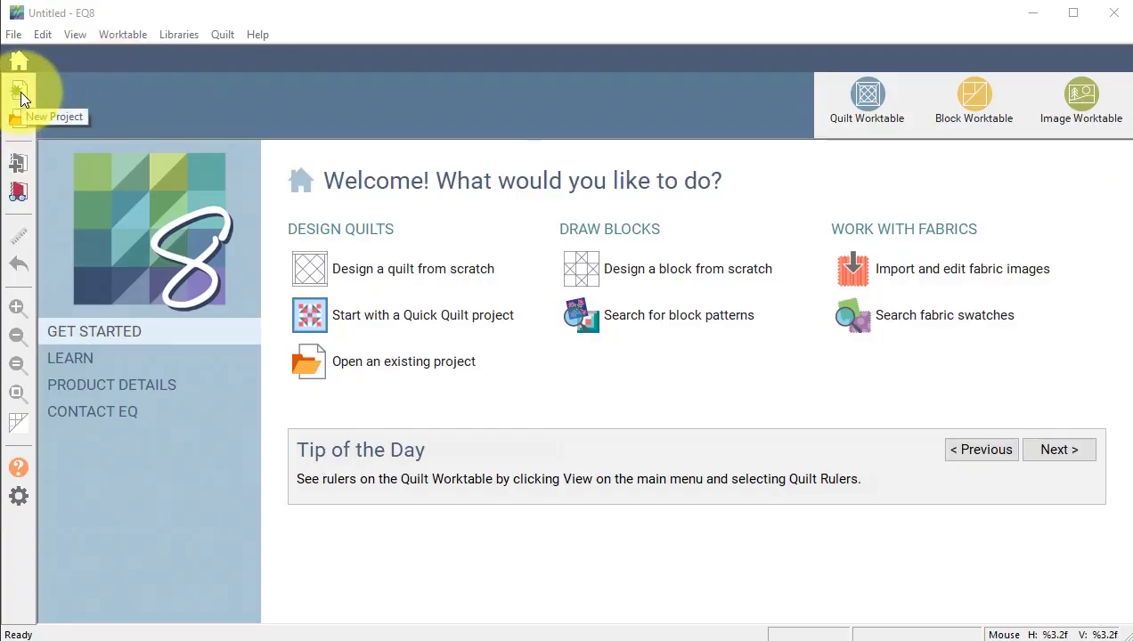
# Create a new EQ8 project named 'Kaleidoscope Wedge Star'.
pyautogui.click(18, 88)
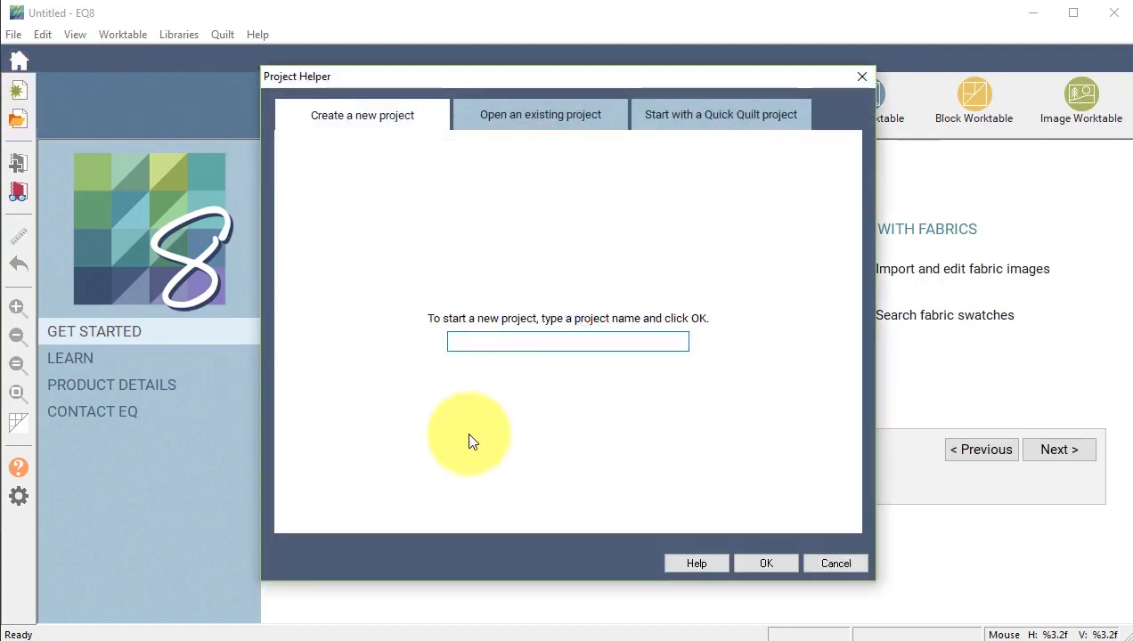
pyautogui.write('Ke')
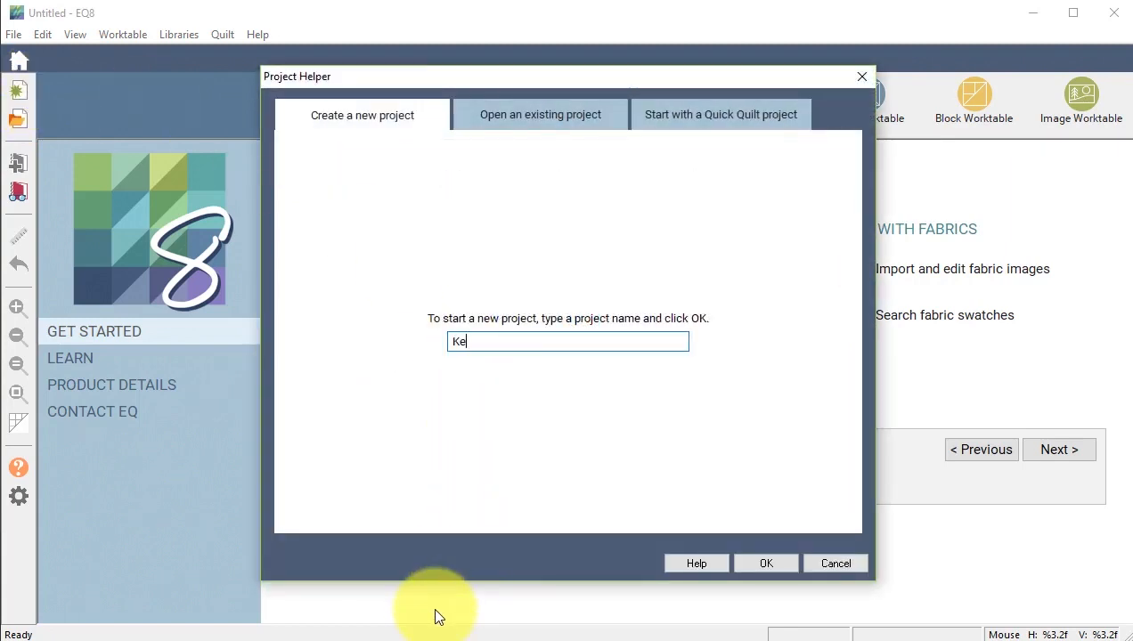
pyautogui.write('aleidoscope Wedge Star')
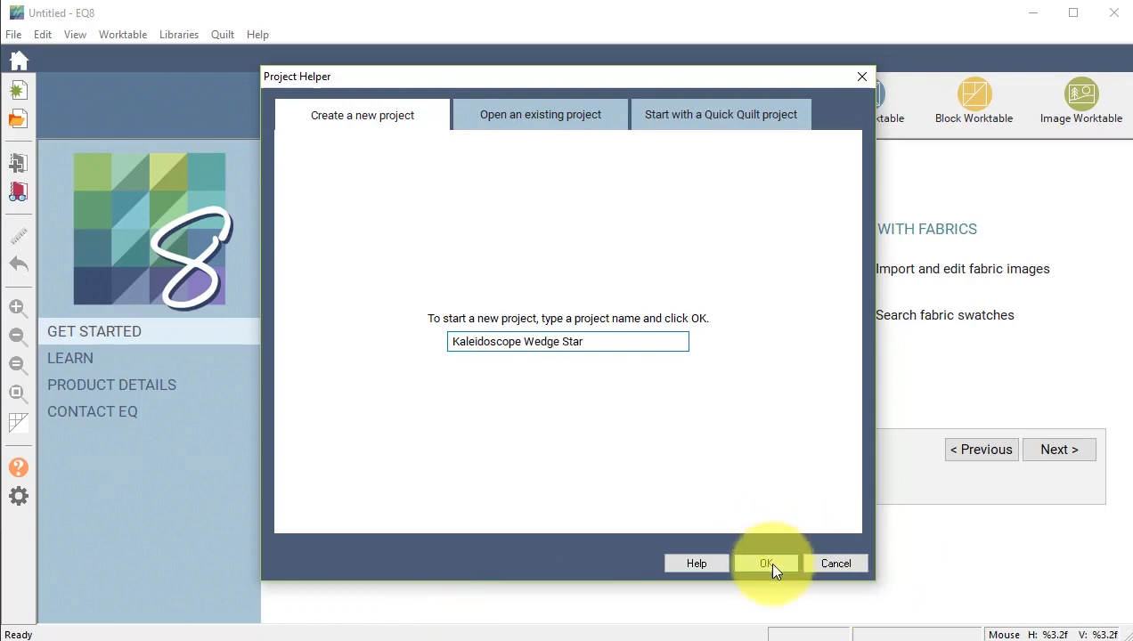
pyautogui.click(766, 563)
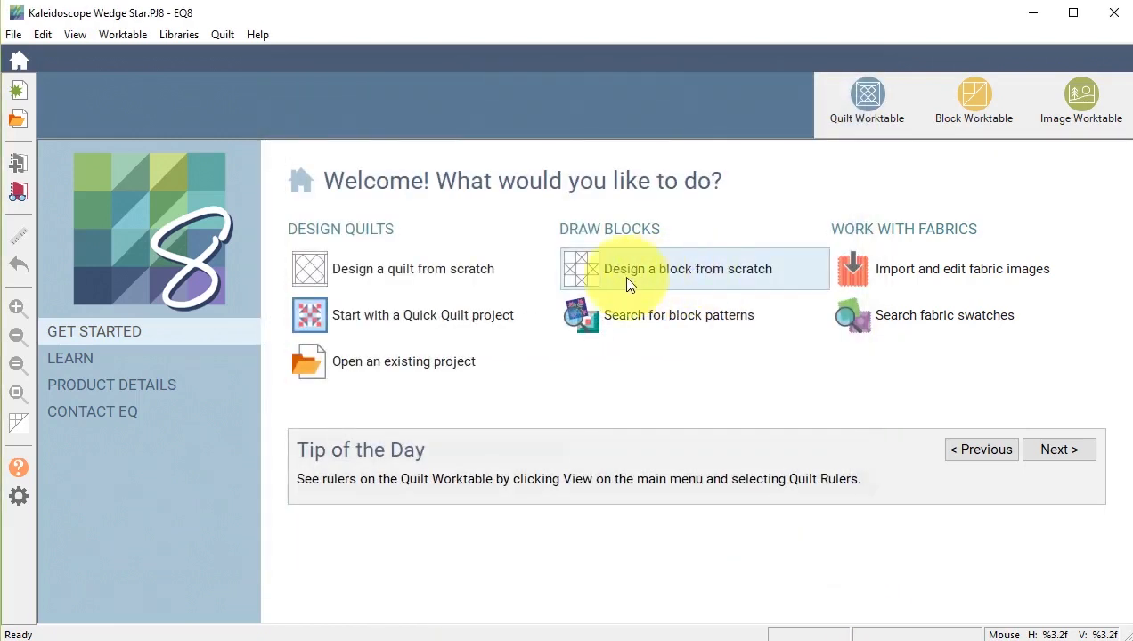
pyautogui.moveTo(704, 276)
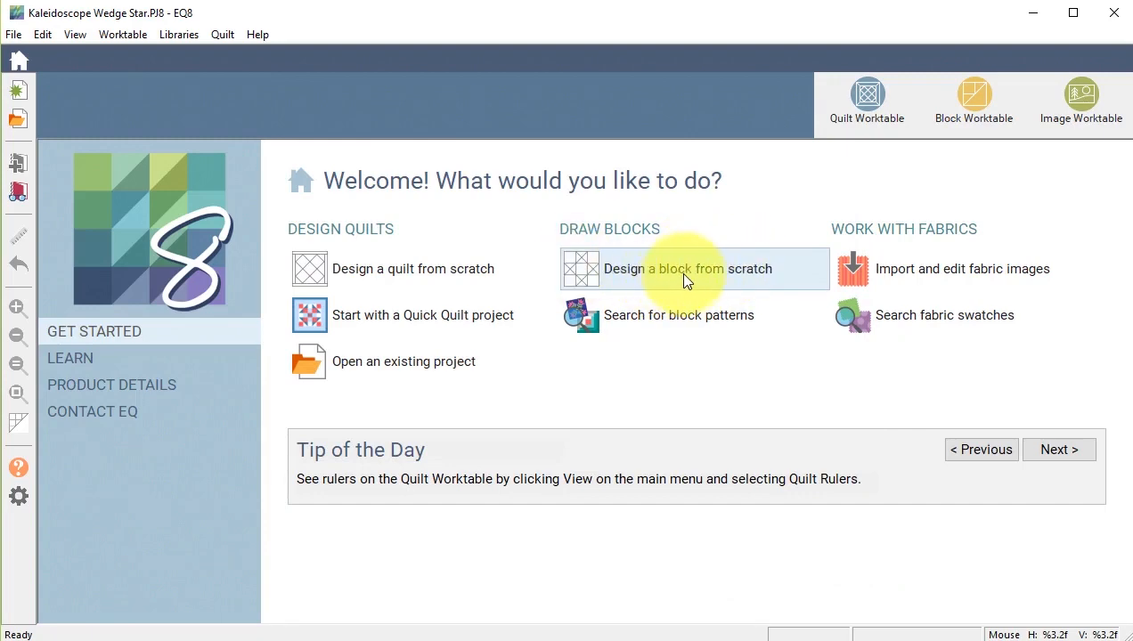
# Start a Pieced PolyDraw block from scratch on a 12 x 12 kaleidoscope grid.
pyautogui.click(686, 268)
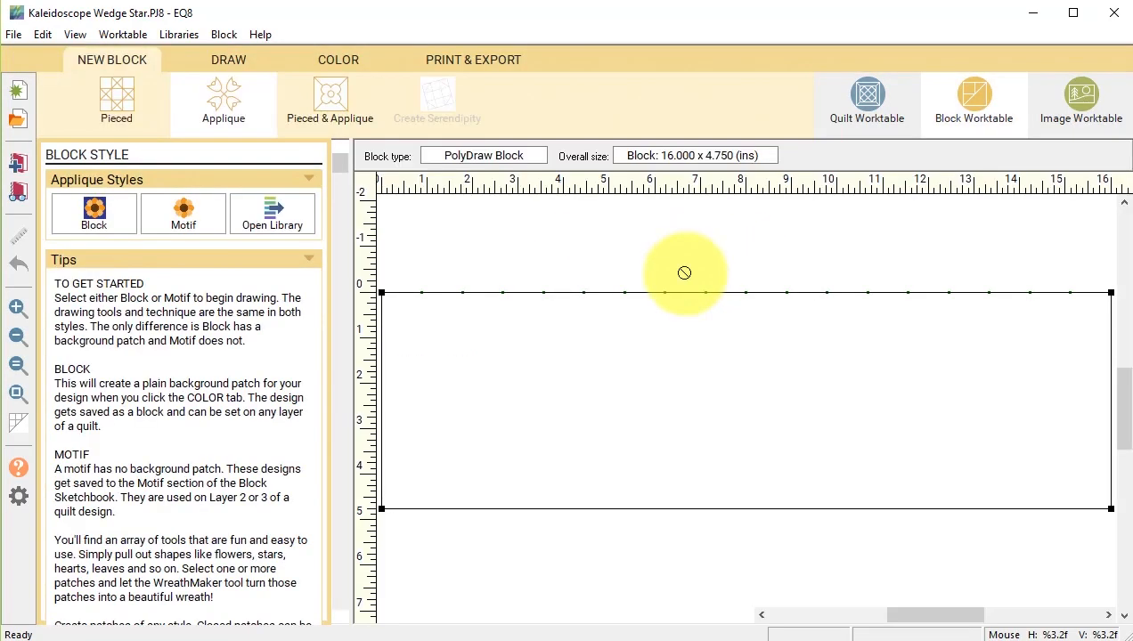
pyautogui.click(117, 101)
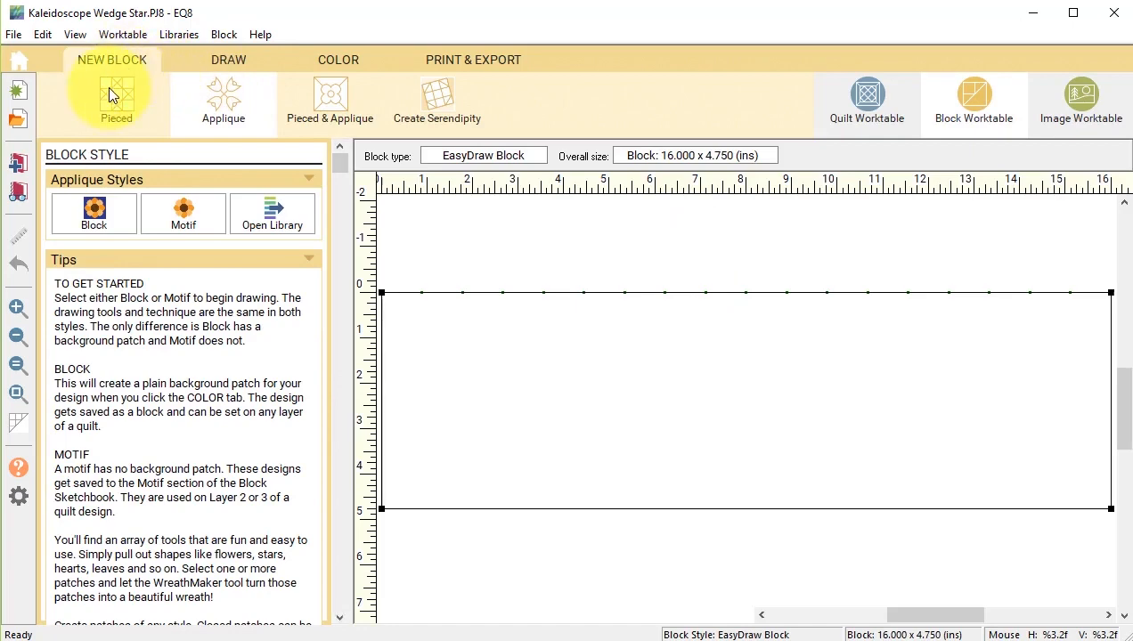
pyautogui.click(228, 59)
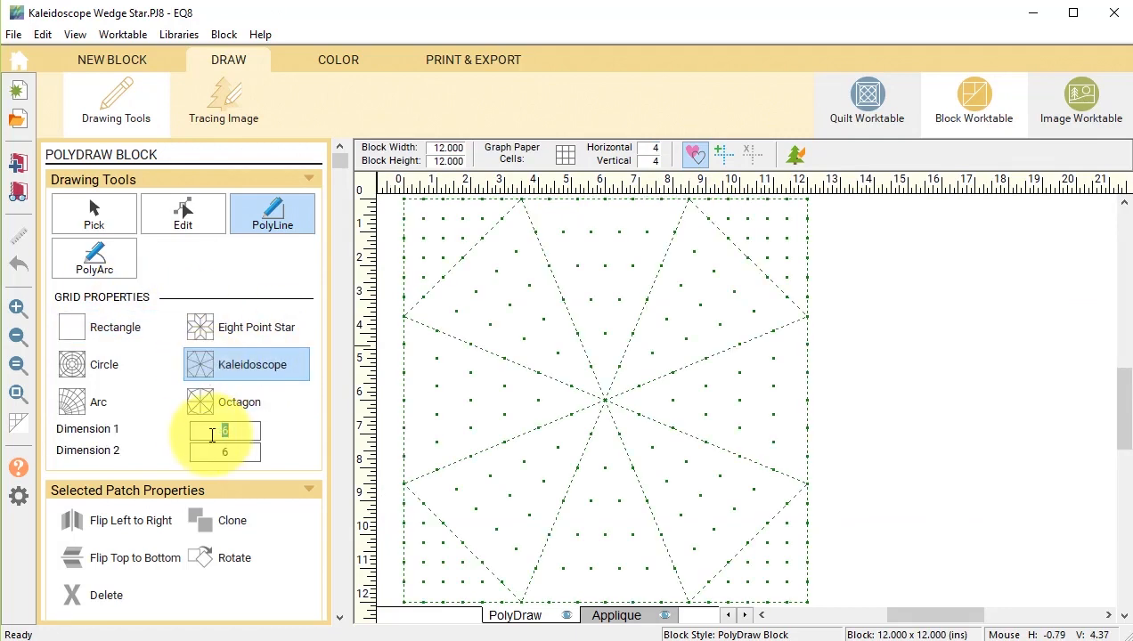
# Set grid dimensions to 2 and draw the top wedge from the top edge to the centre.
pyautogui.write('2')
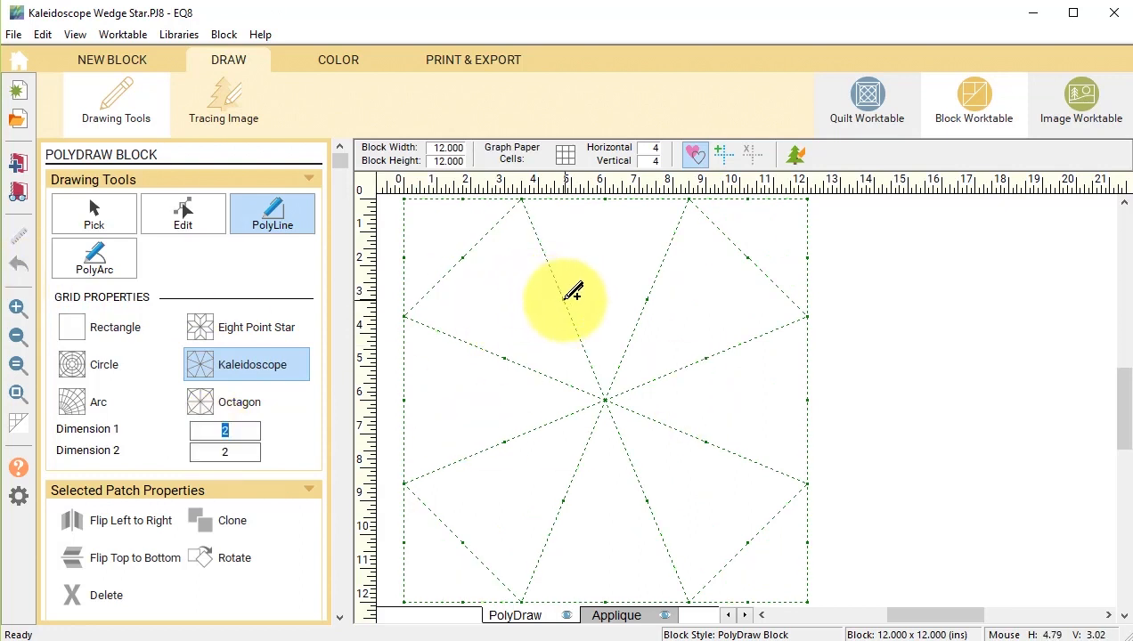
pyautogui.moveTo(645, 293)
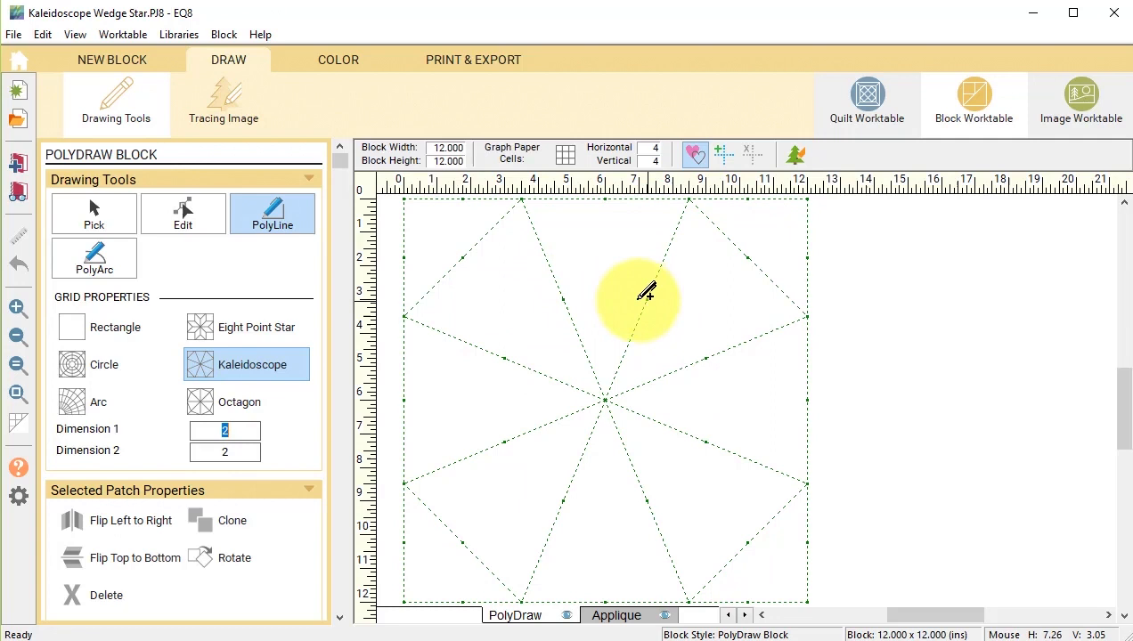
pyautogui.moveTo(572, 294)
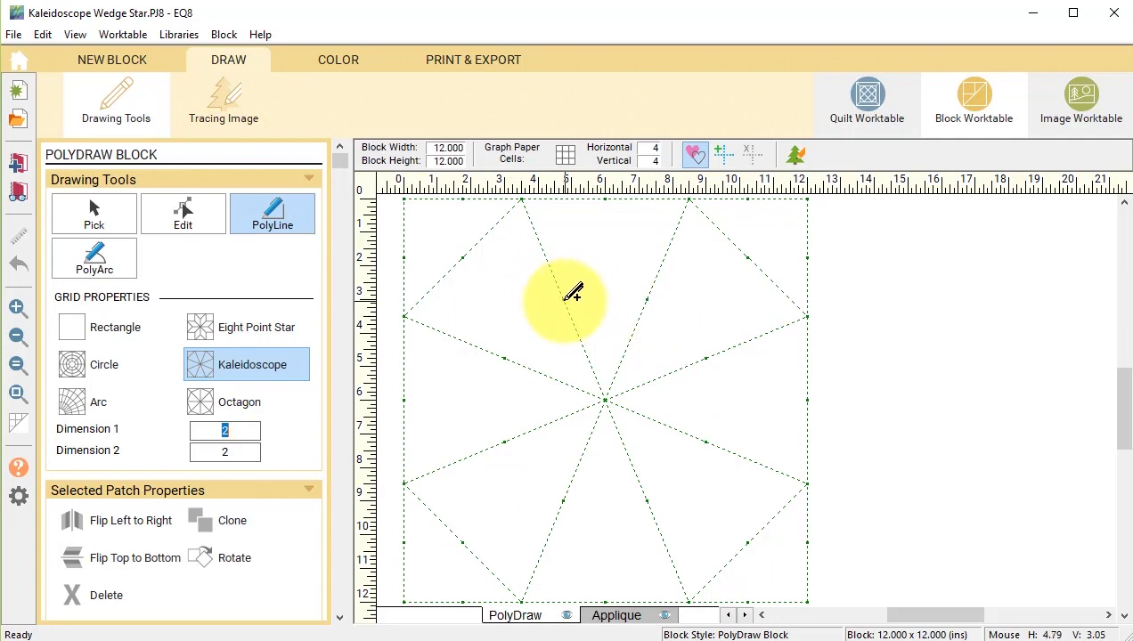
pyautogui.moveTo(650, 272)
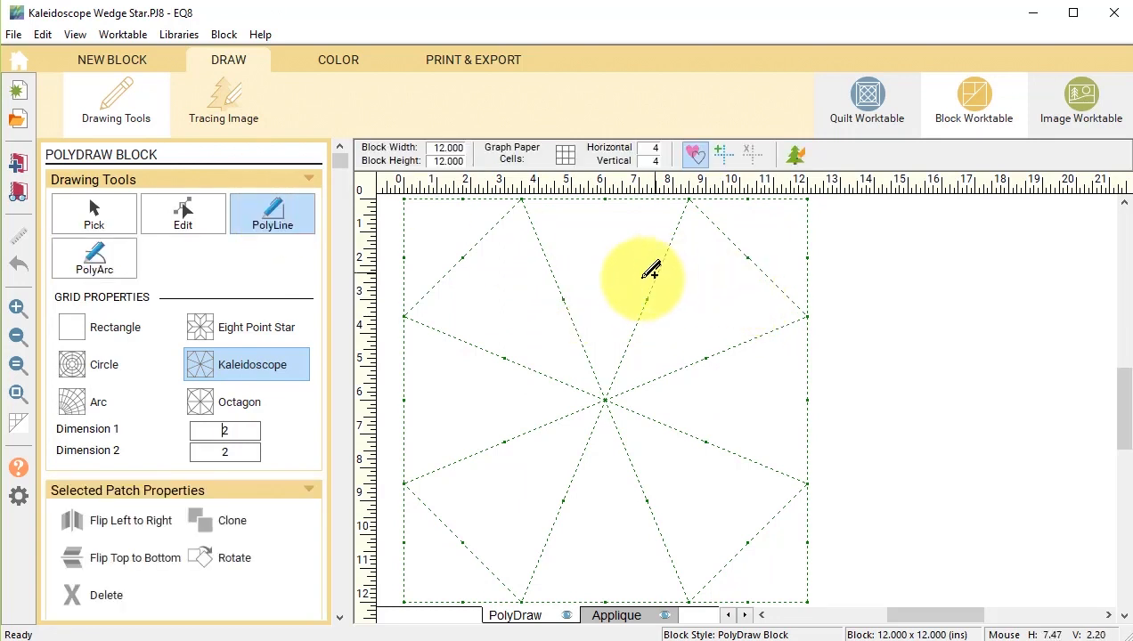
pyautogui.moveTo(503, 245)
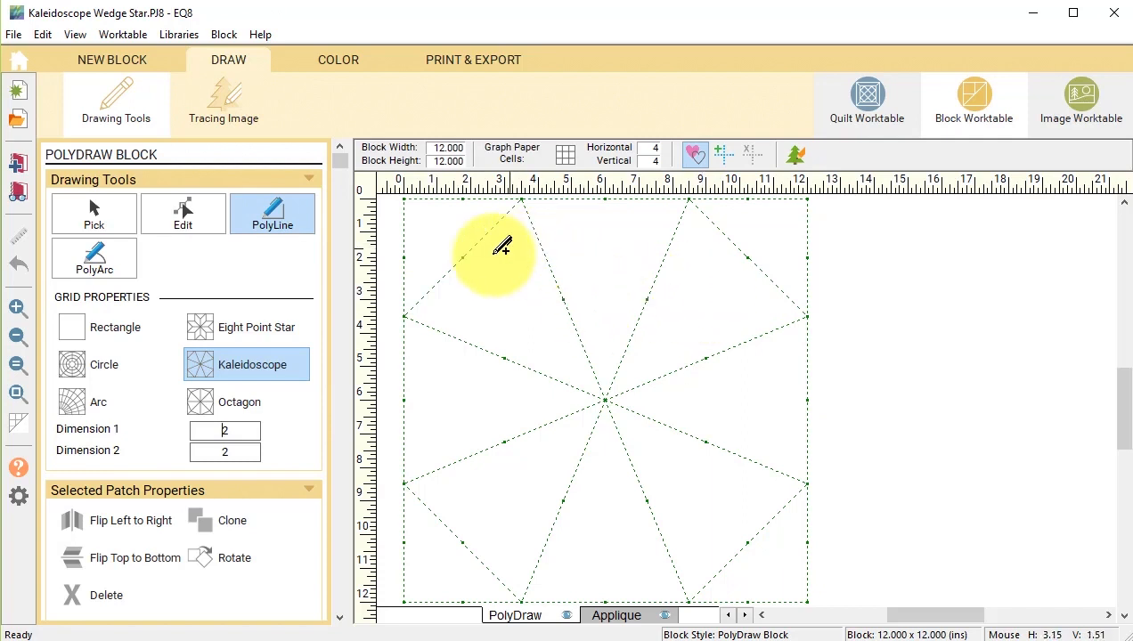
pyautogui.moveTo(520, 194)
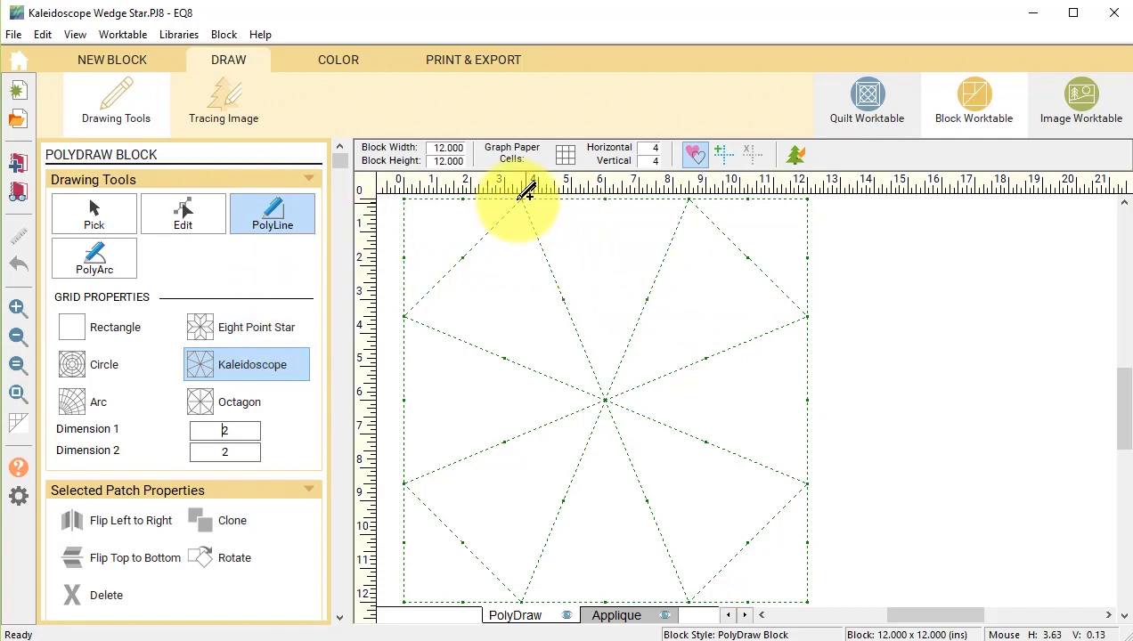
pyautogui.moveTo(525, 194)
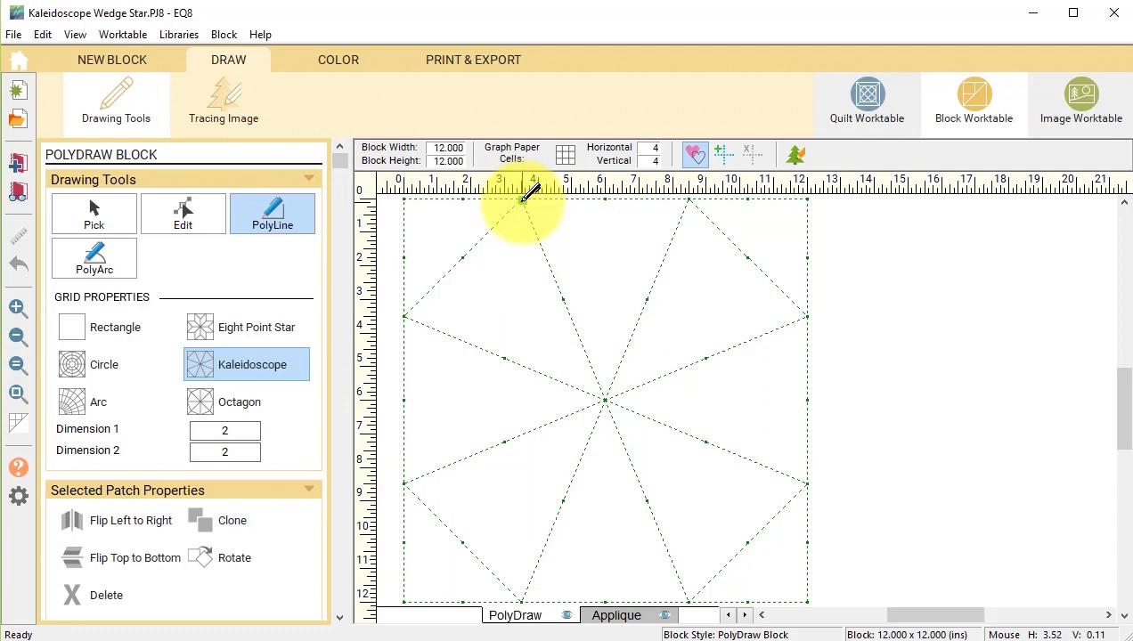
pyautogui.moveTo(530, 194)
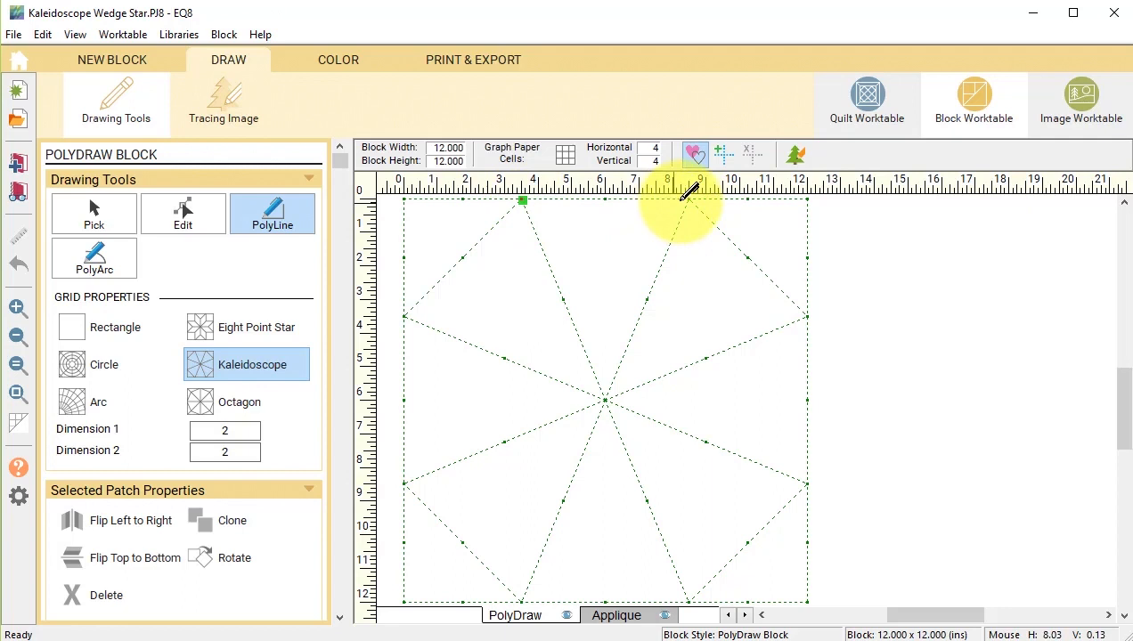
pyautogui.moveTo(523, 201); pyautogui.dragTo(699, 201)
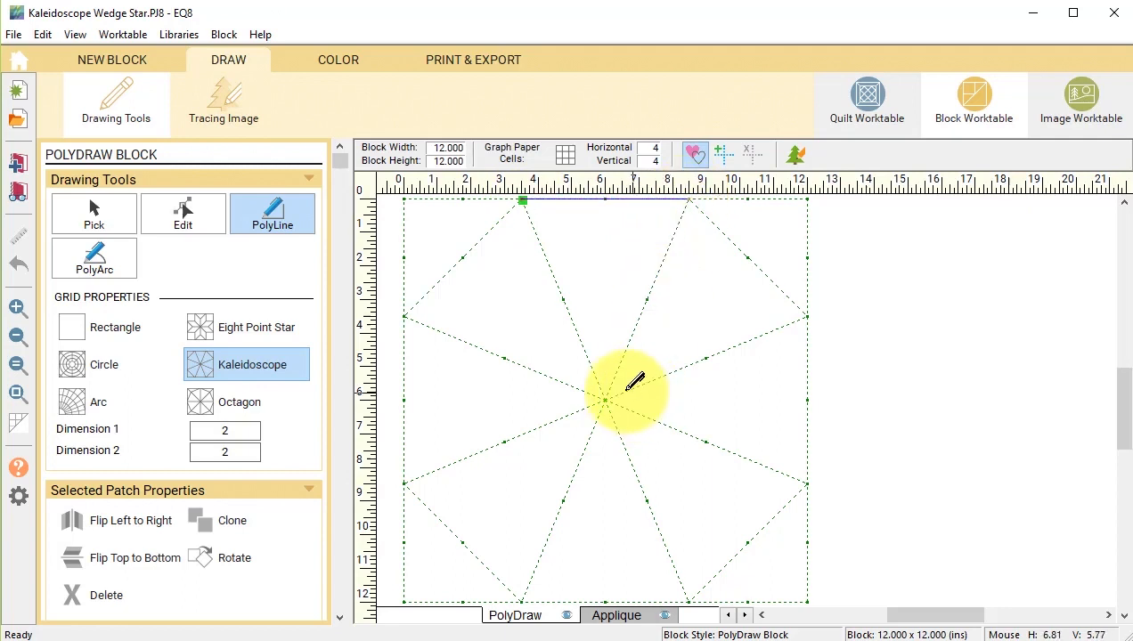
pyautogui.moveTo(606, 400); pyautogui.dragTo(521, 201)
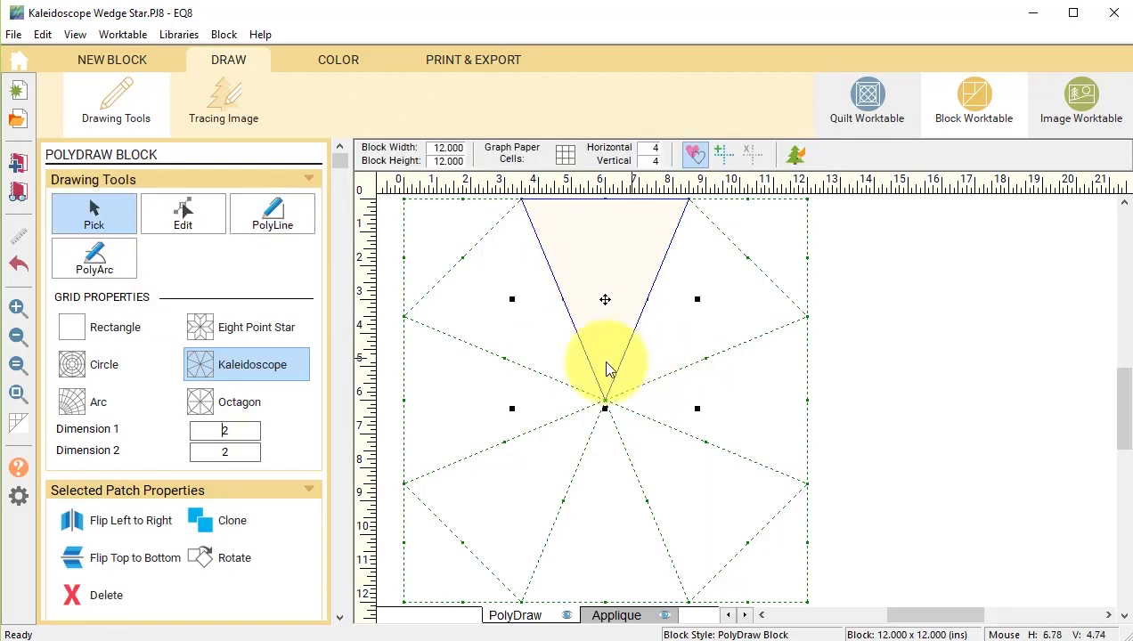
# Clone and rotate the wedge into the next slice, then start the top-right corner patch.
pyautogui.click(234, 558)
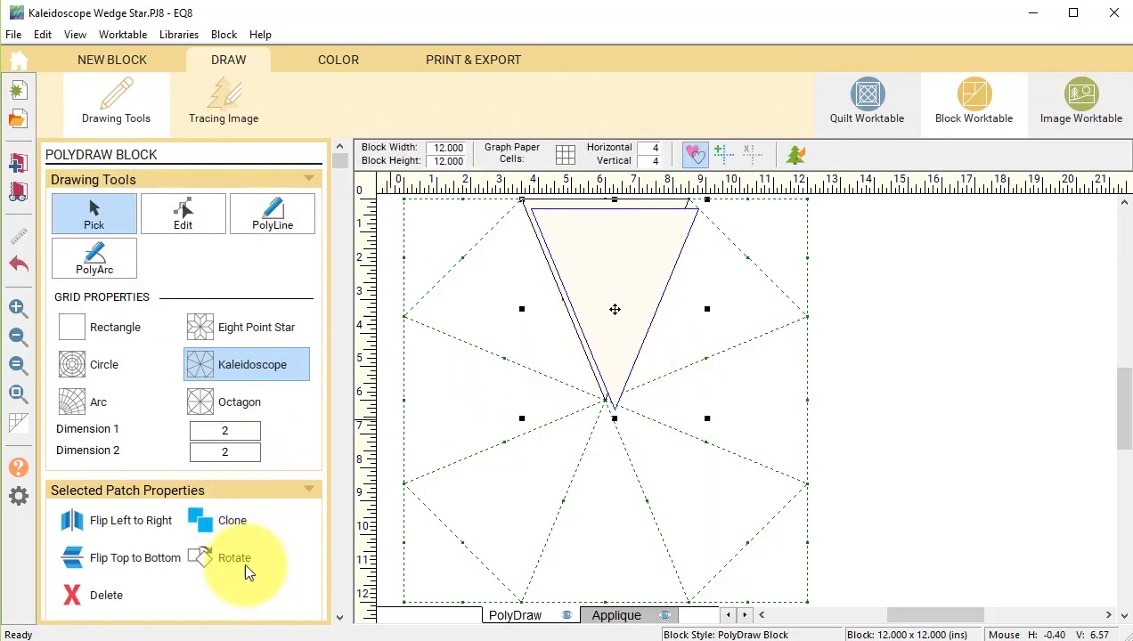
pyautogui.click(234, 558)
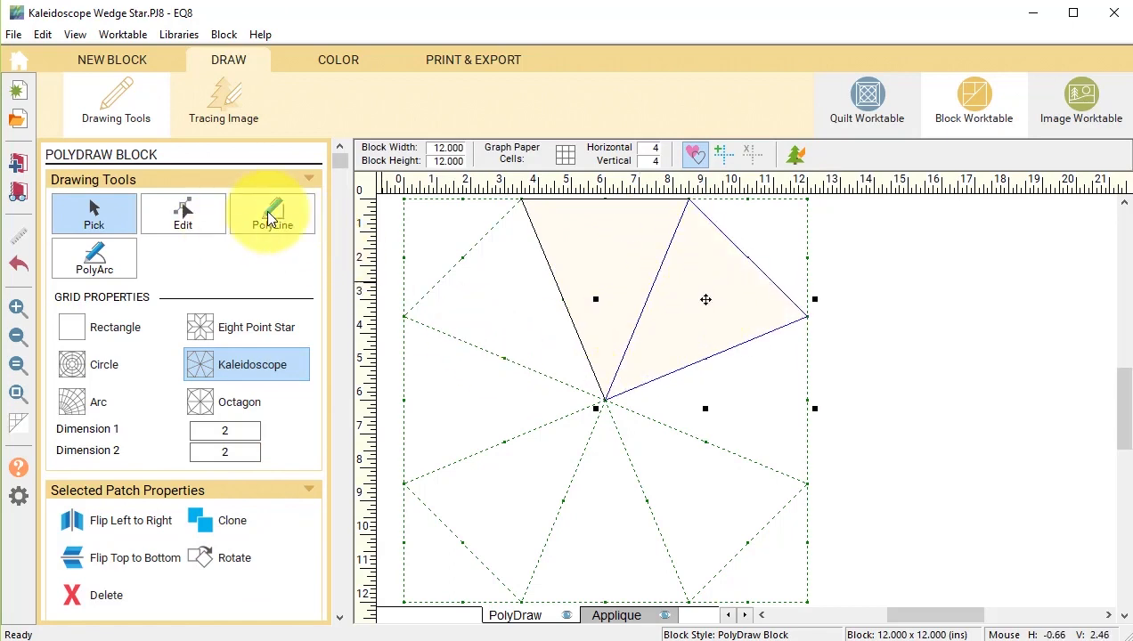
pyautogui.click(272, 212)
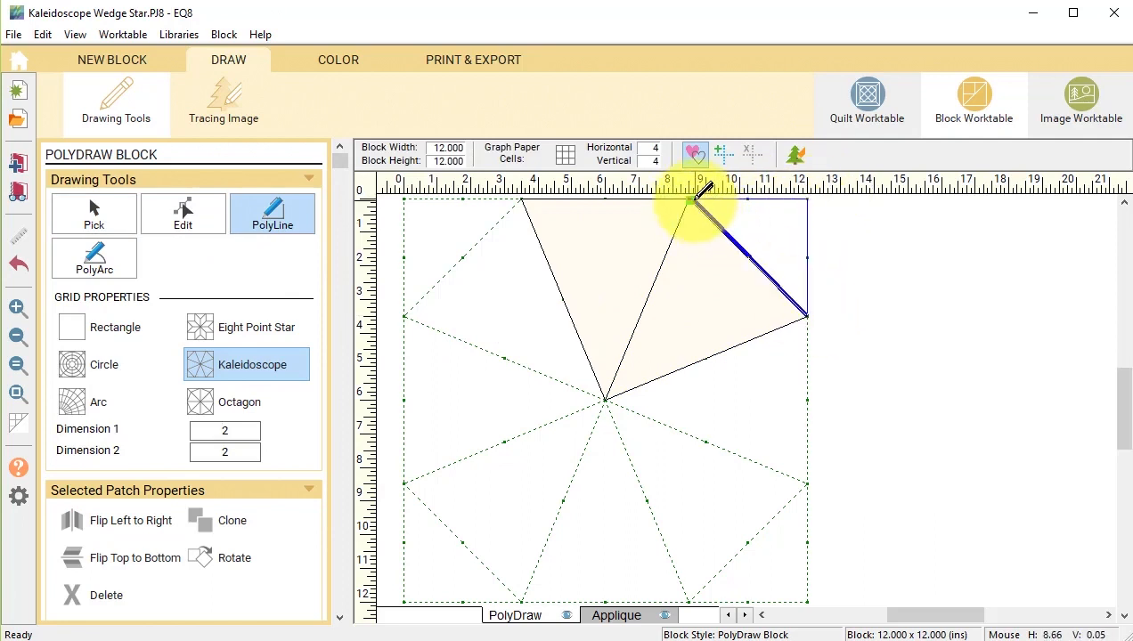
pyautogui.click(93, 212)
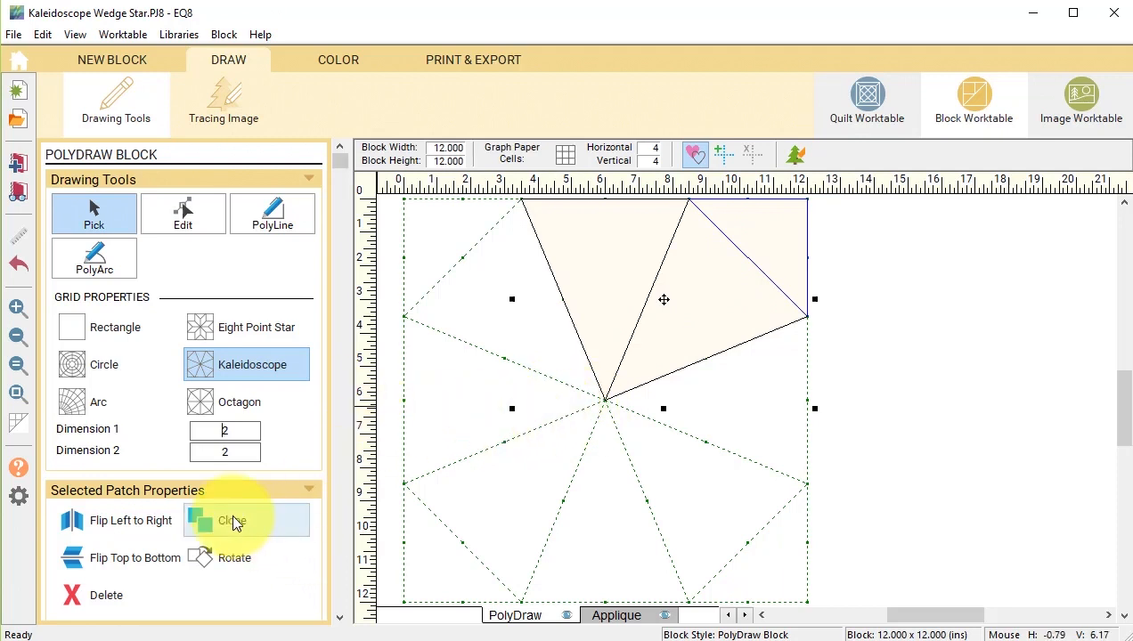
# Clone, rotate and drag wedge copies to fill all eight kaleidoscope slices.
pyautogui.click(231, 520)
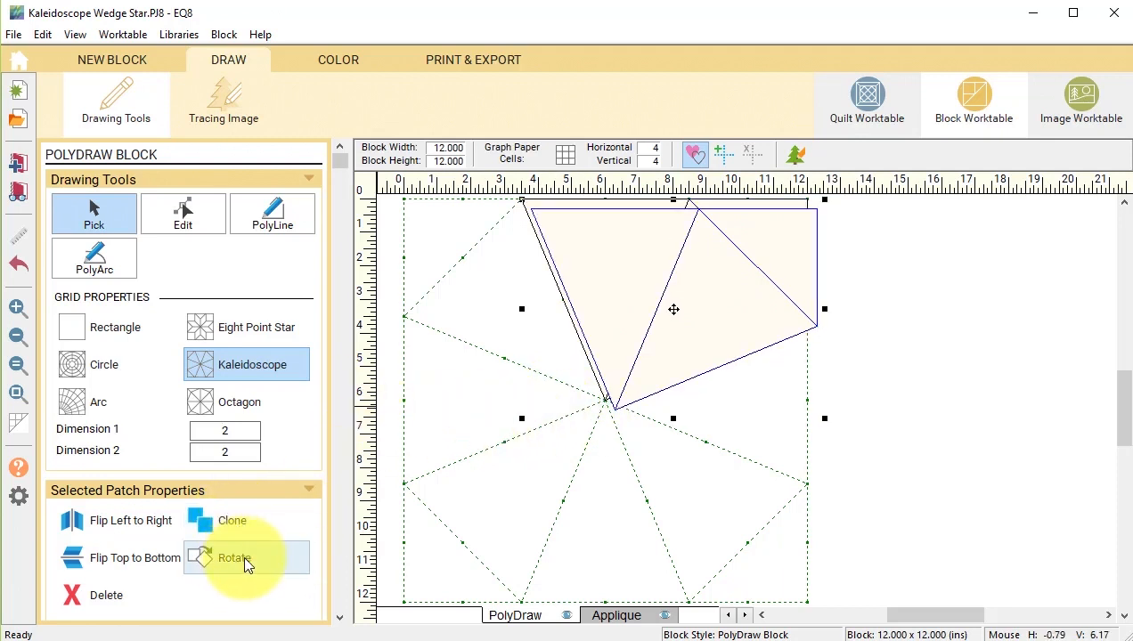
pyautogui.click(234, 557)
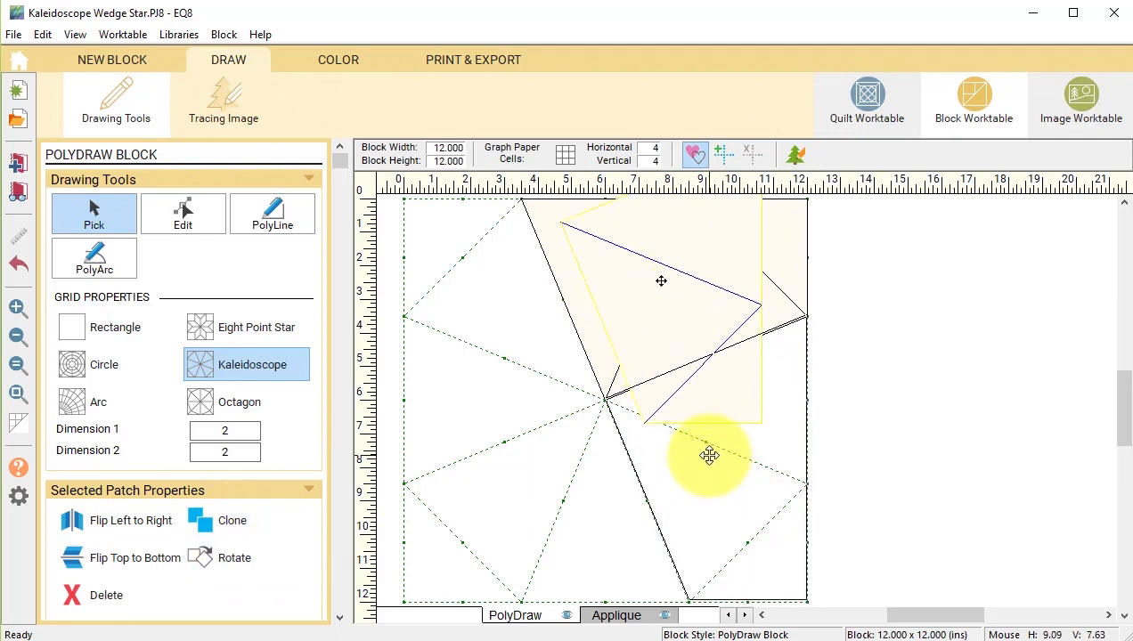
pyautogui.click(229, 520)
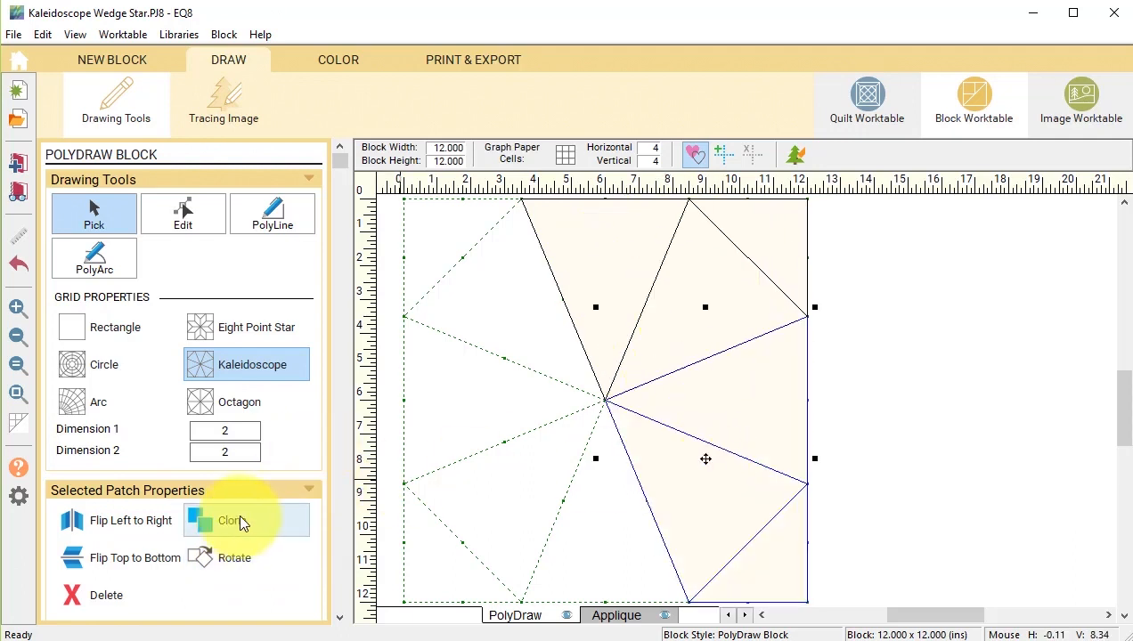
pyautogui.click(229, 520)
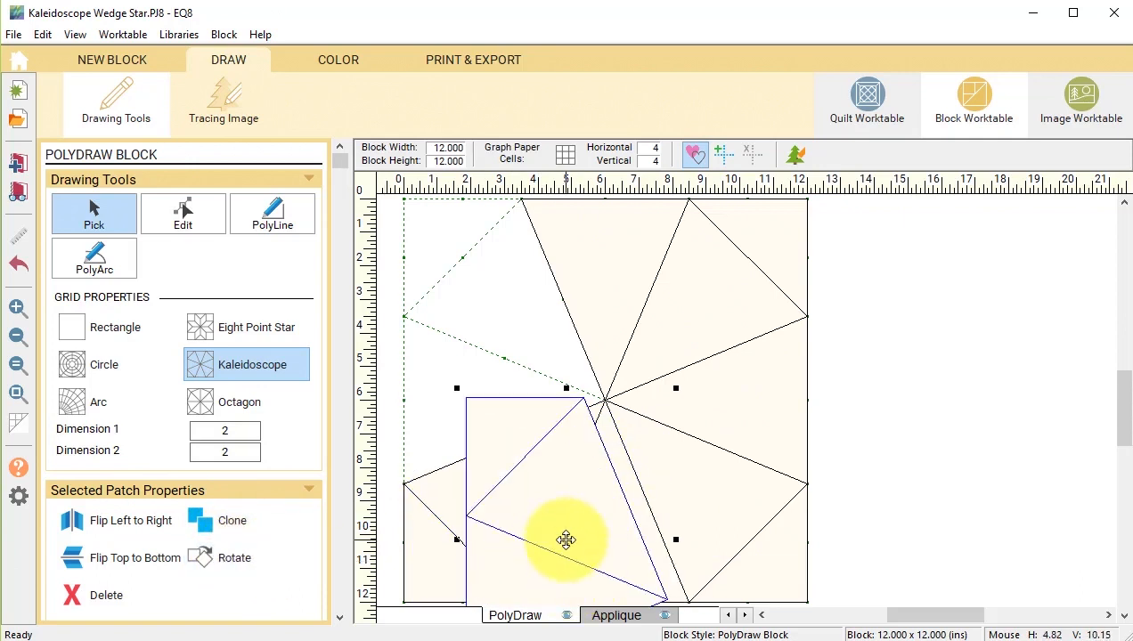
pyautogui.moveTo(566, 539); pyautogui.dragTo(503, 339)
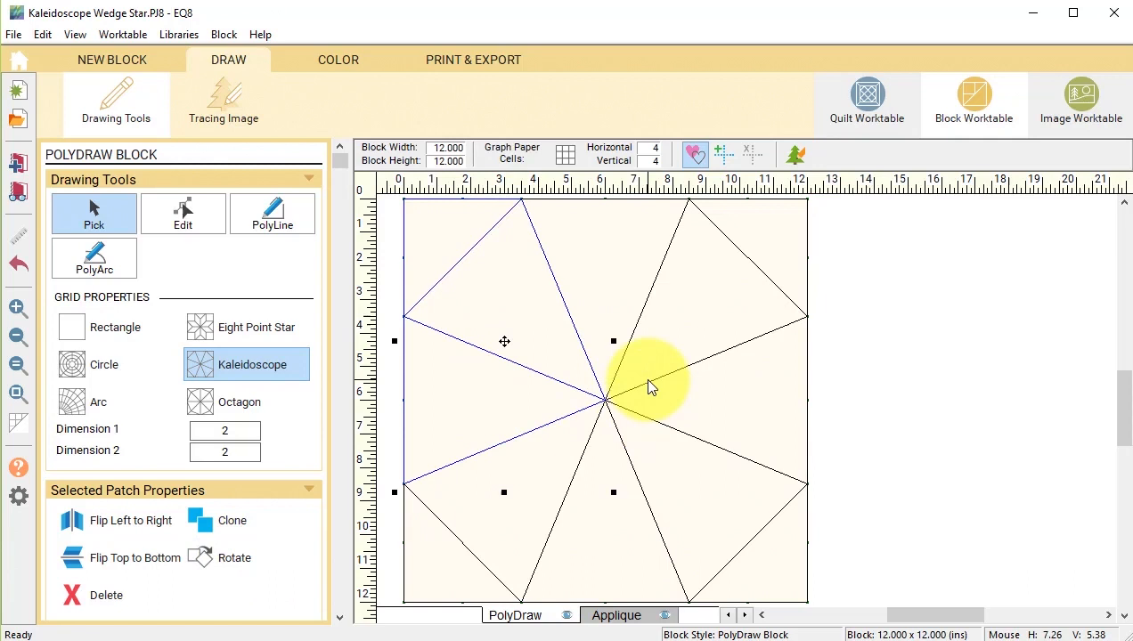
pyautogui.click(337, 60)
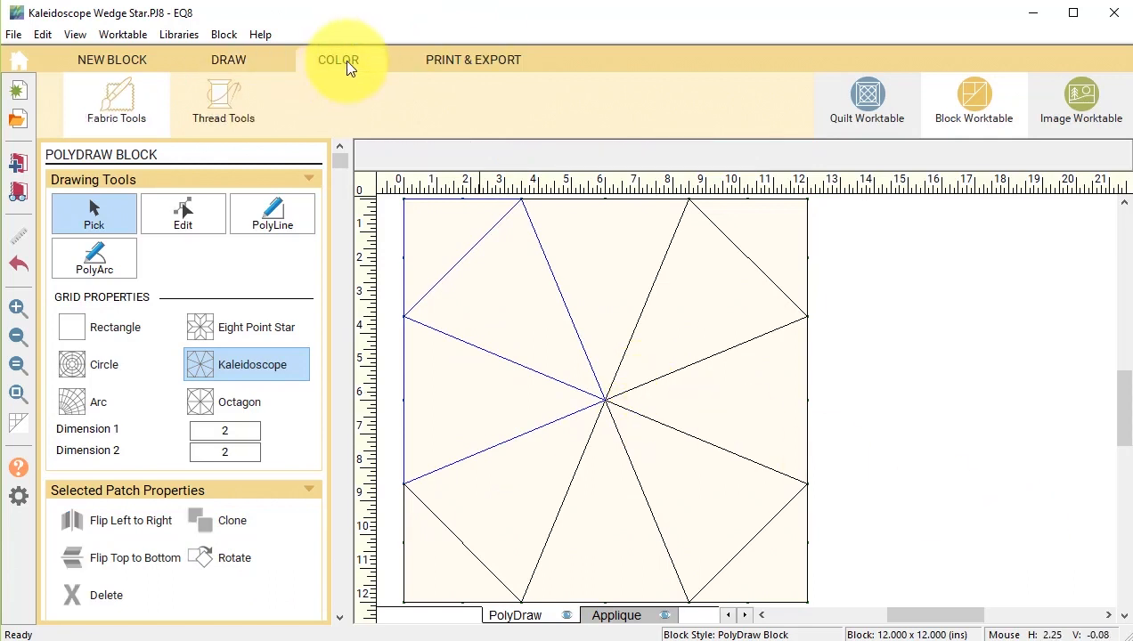
# Bring up Fabric Tools and open the Fabric Libraries dialog.
pyautogui.click(338, 60)
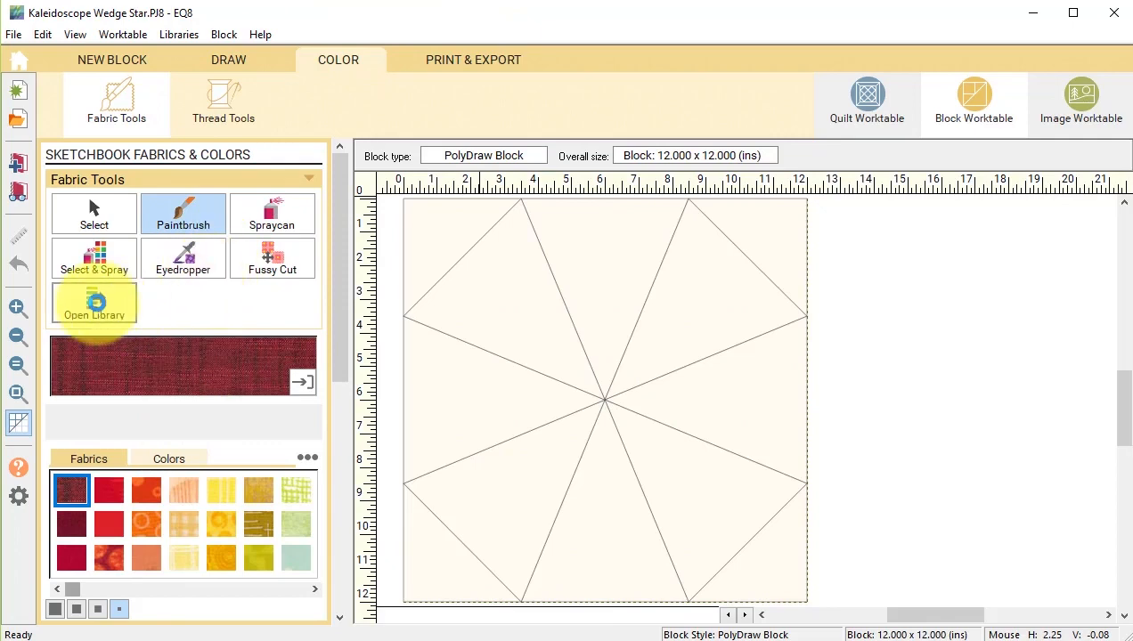
pyautogui.click(93, 303)
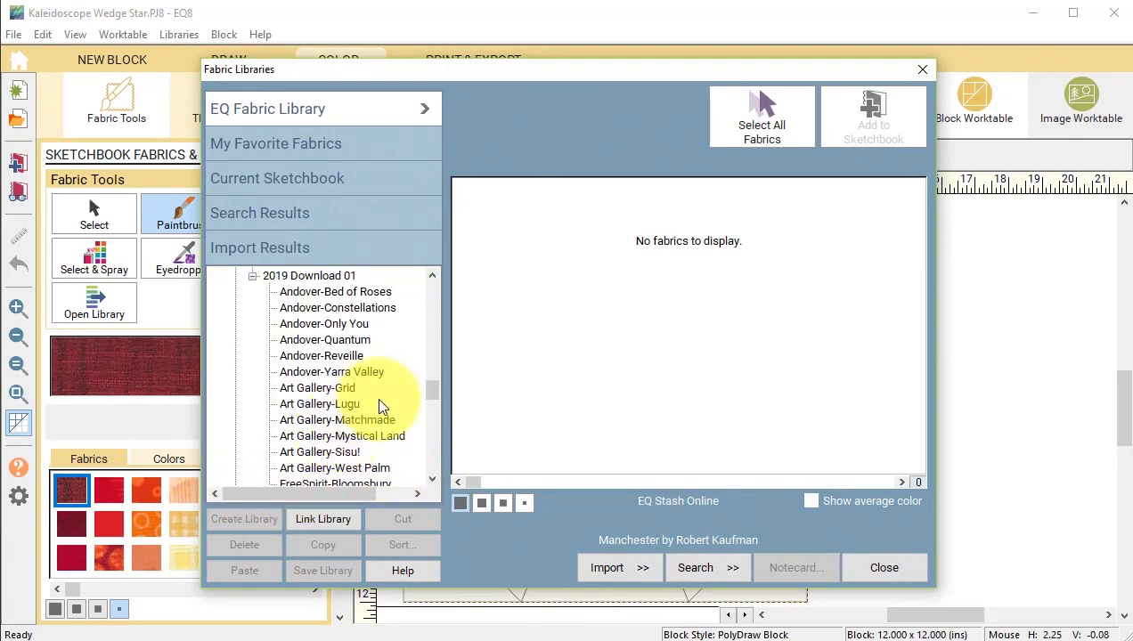
# Add the Art Gallery-Matchmade fabric collection to the sketchbook.
pyautogui.click(338, 323)
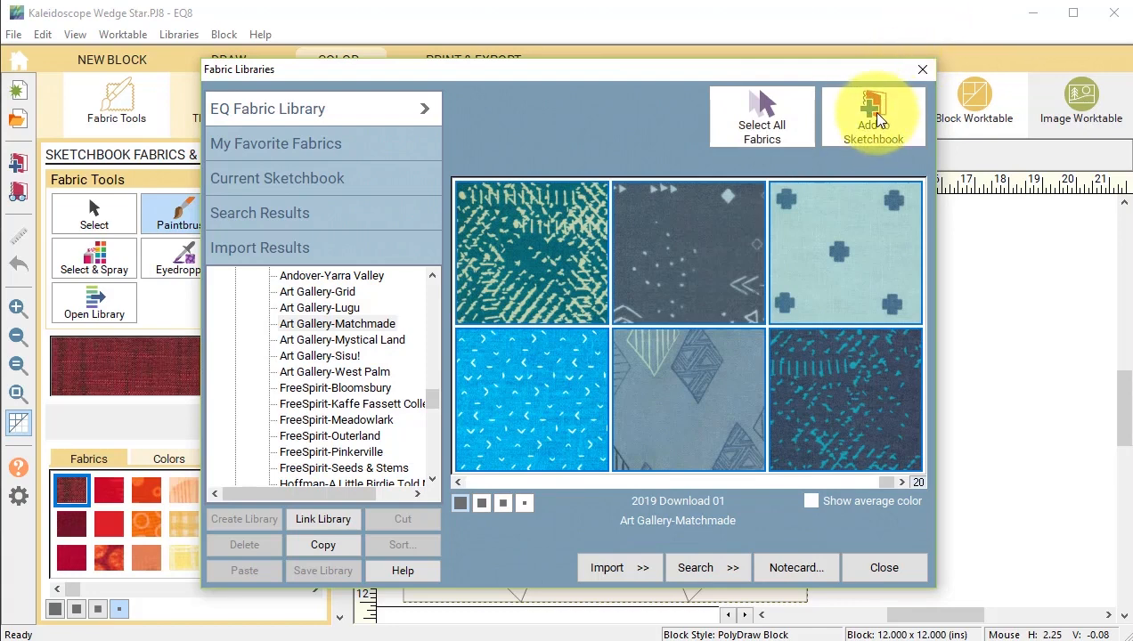
pyautogui.click(883, 567)
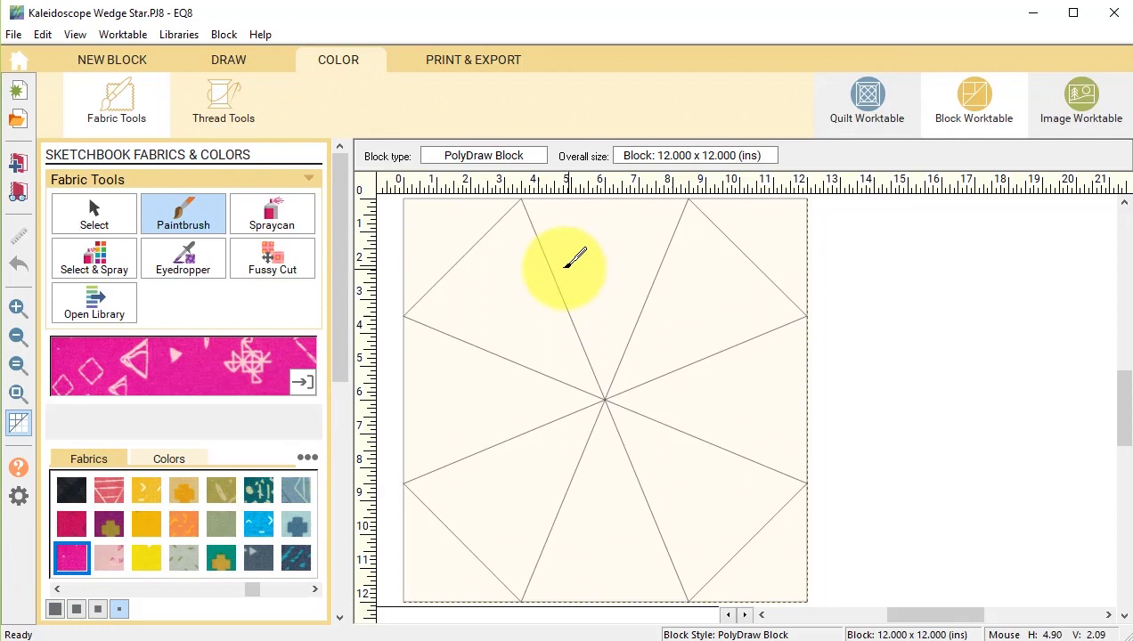
# Paint alternating wedges with hot-pink fabric and the rest with the pale pink print.
pyautogui.click(72, 557)
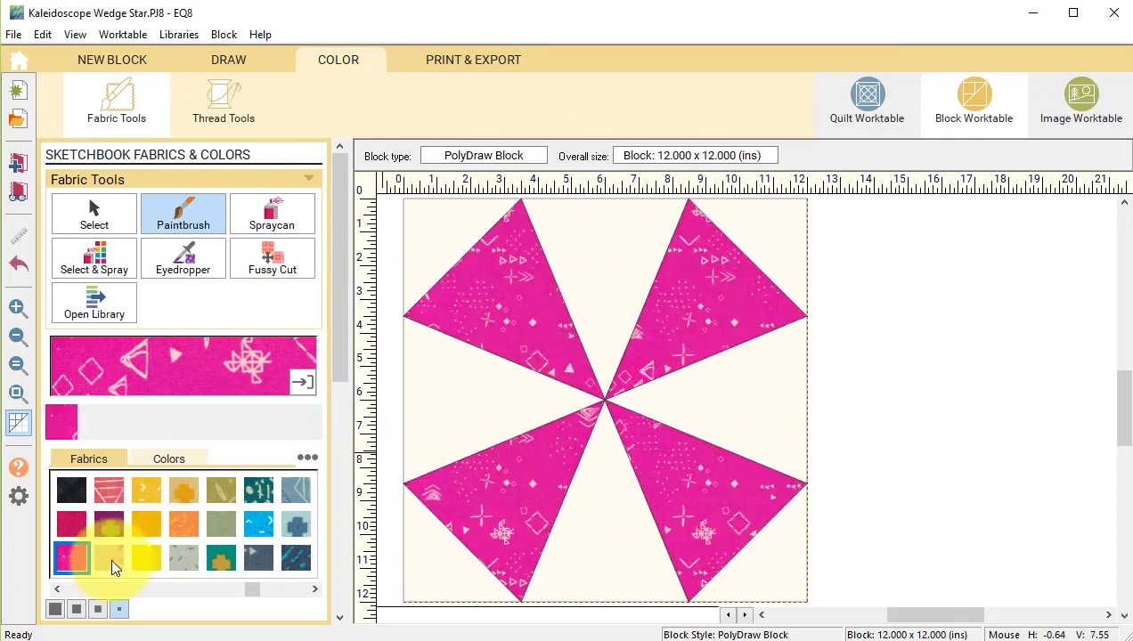
pyautogui.click(109, 558)
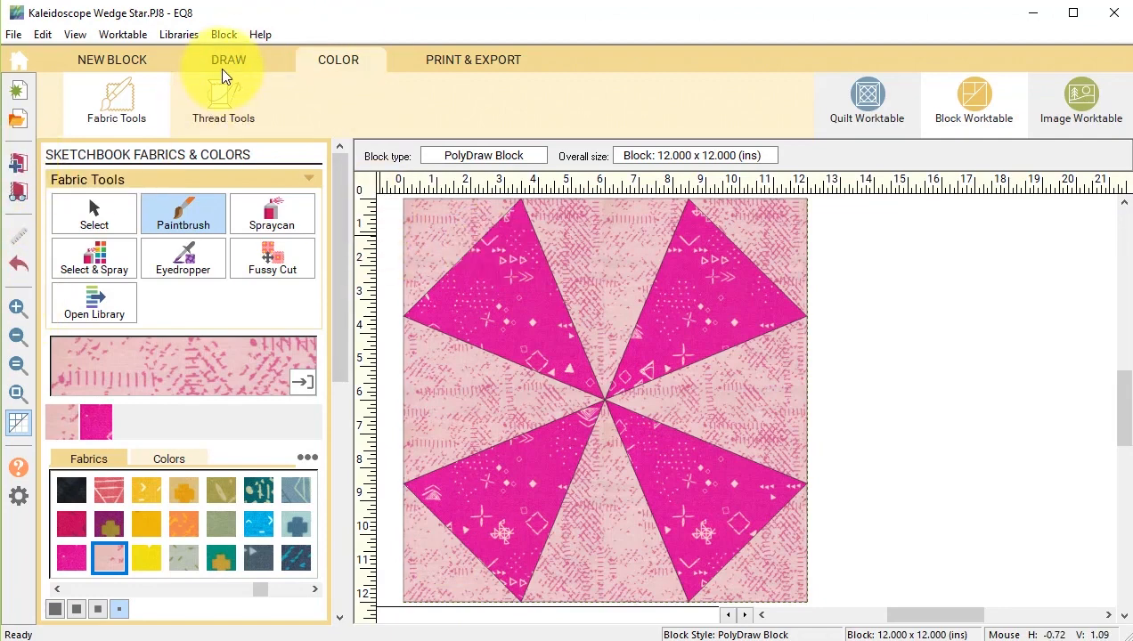
pyautogui.click(112, 60)
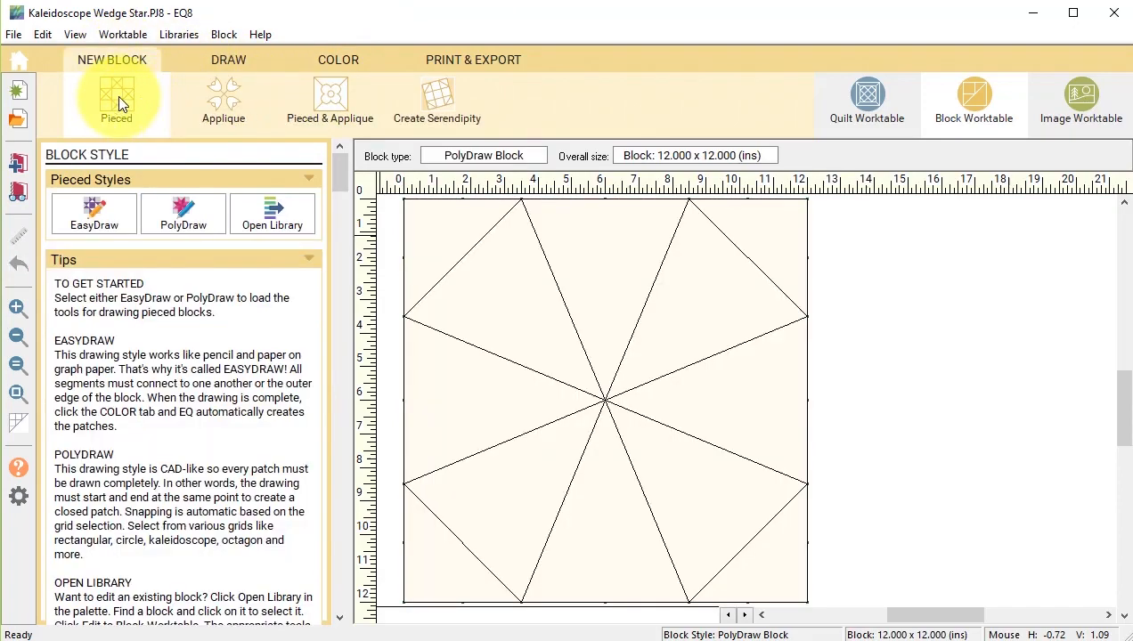
# Start a new PolyDraw block and begin a PolyLine patch in the top wedge.
pyautogui.click(228, 59)
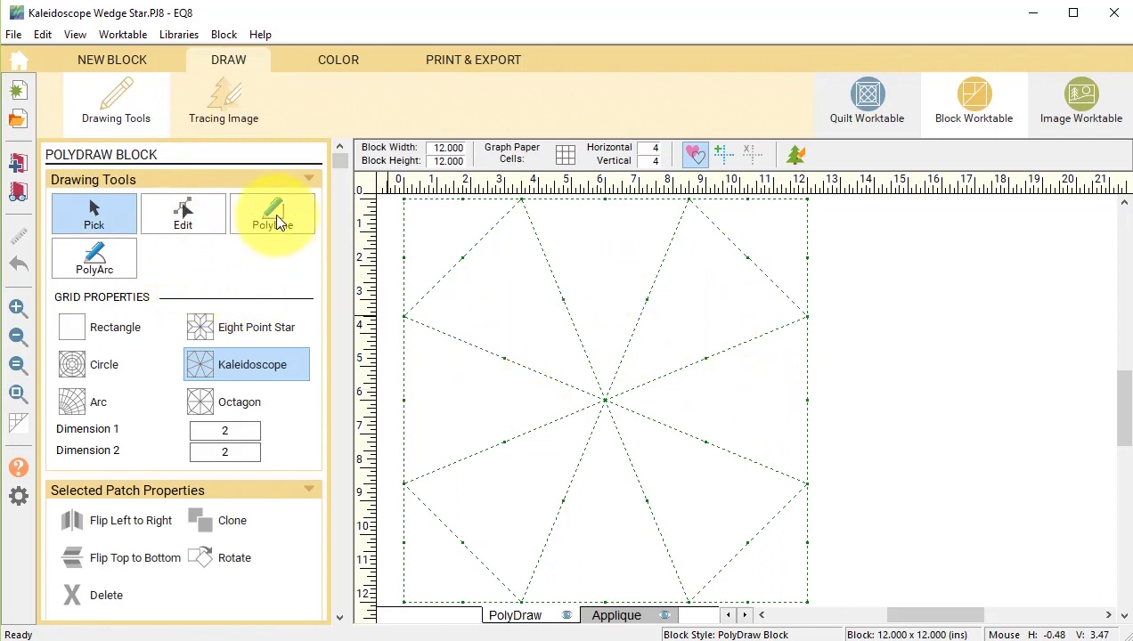
pyautogui.click(274, 212)
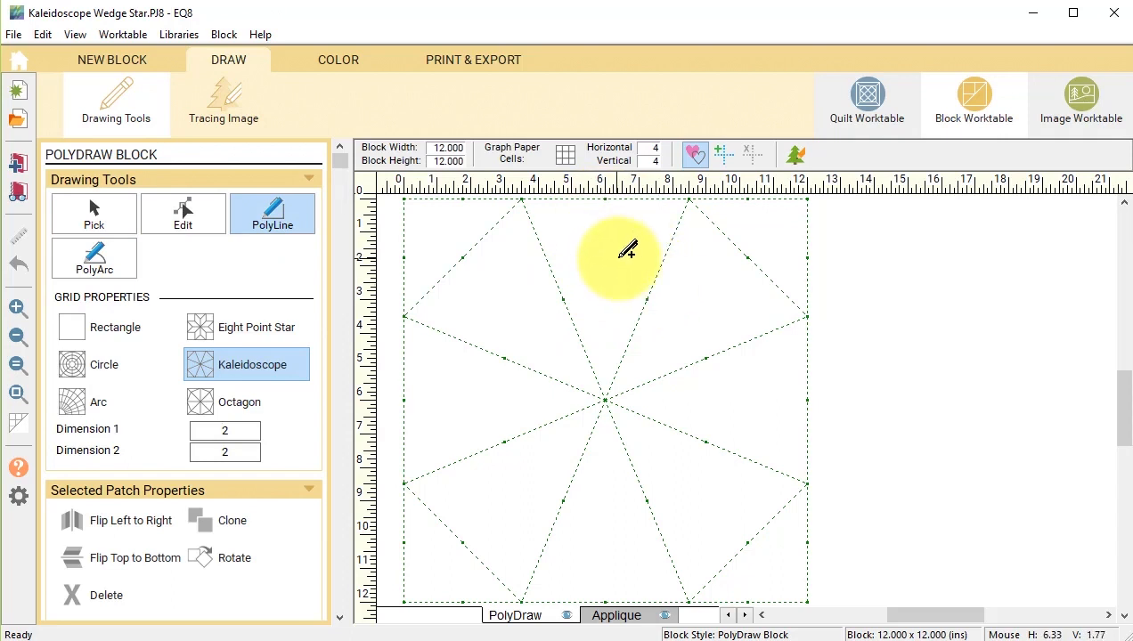
pyautogui.moveTo(565, 294)
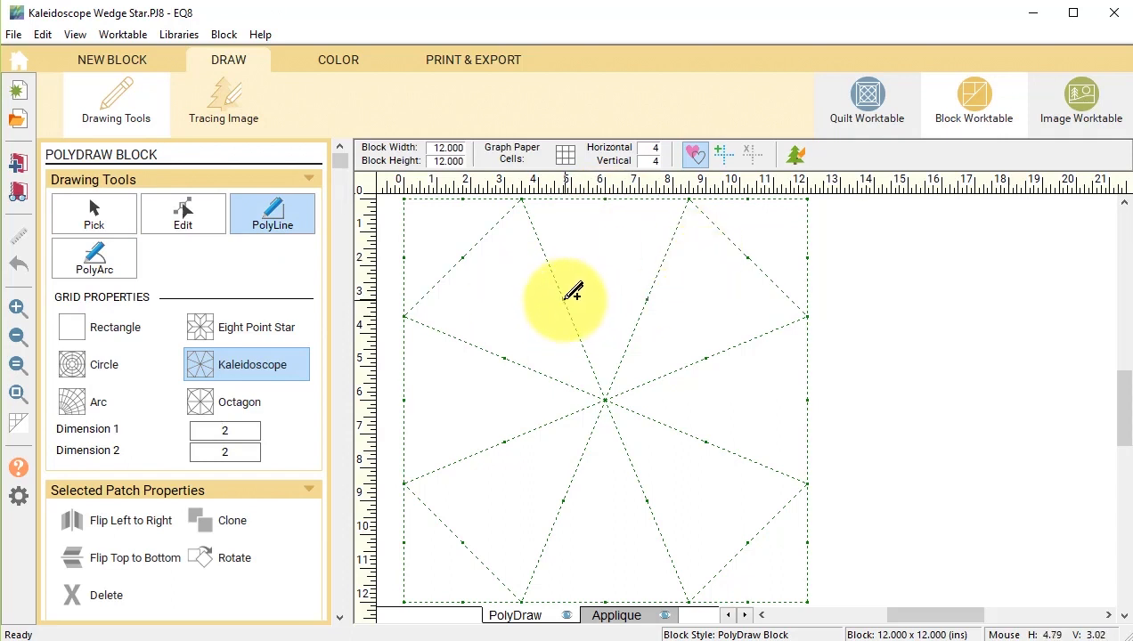
pyautogui.click(565, 293)
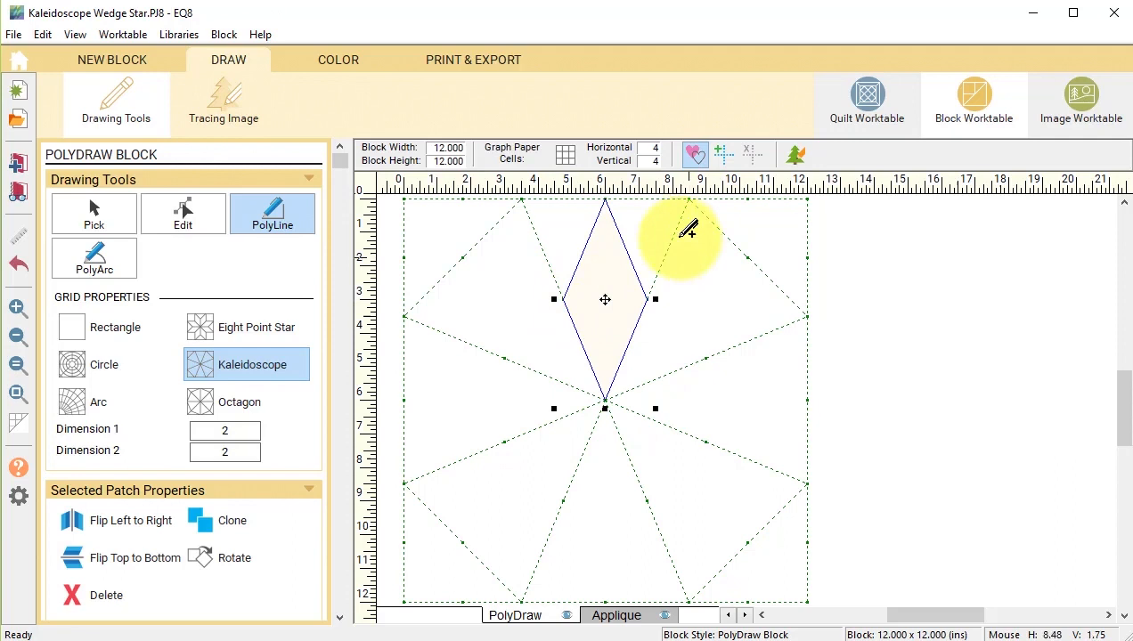
pyautogui.moveTo(552, 197)
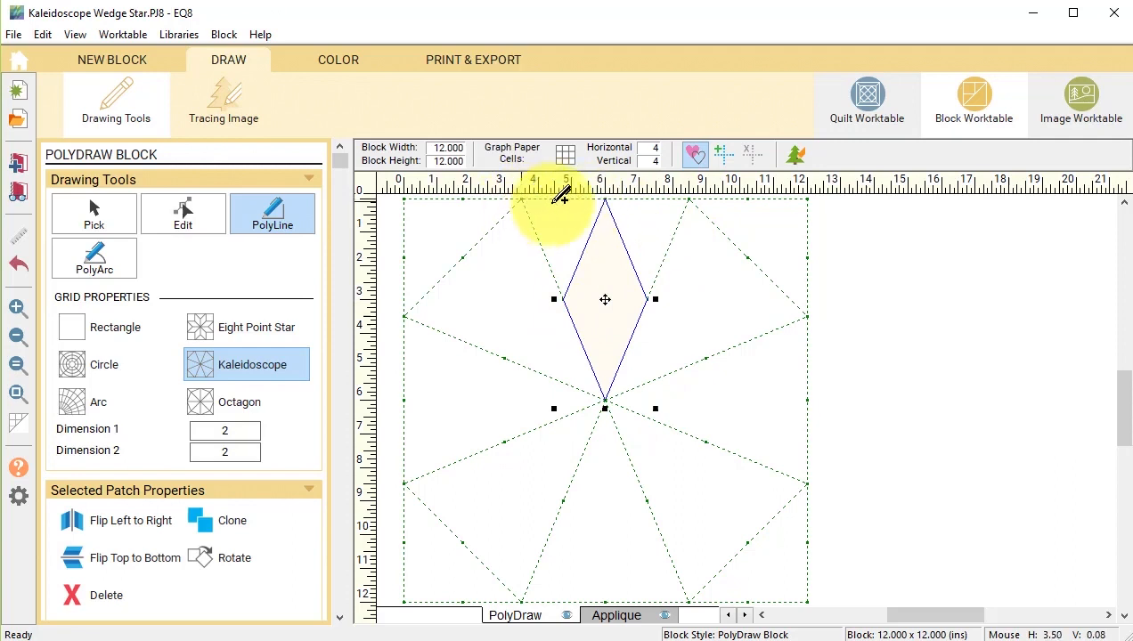
pyautogui.moveTo(530, 196)
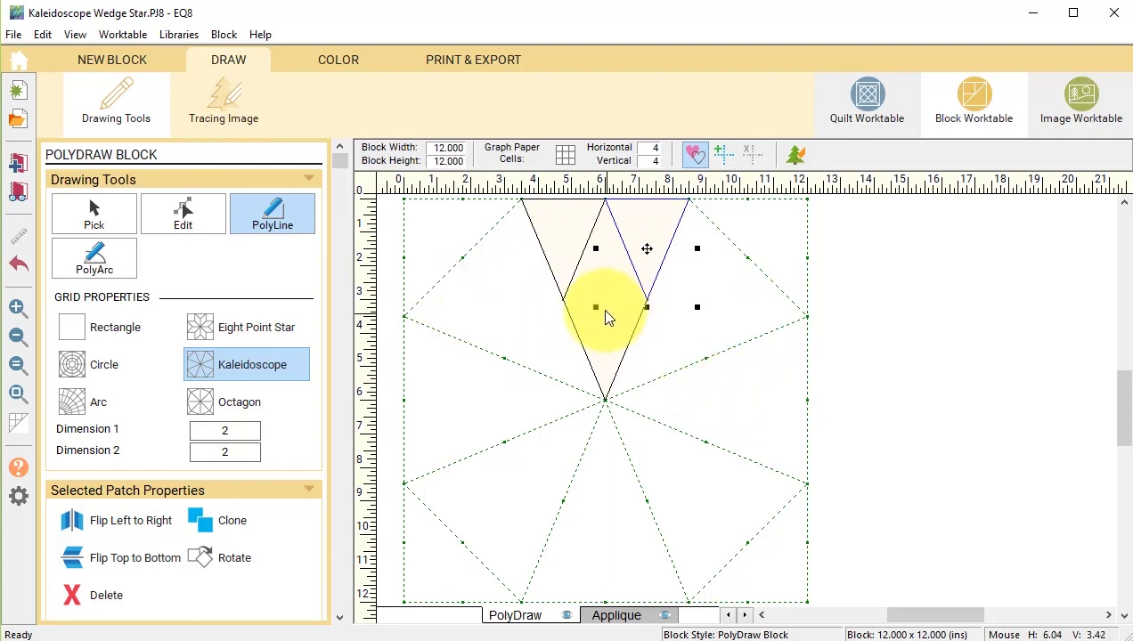
# Select the drawn pieces of the top wedge.
pyautogui.click(92, 213)
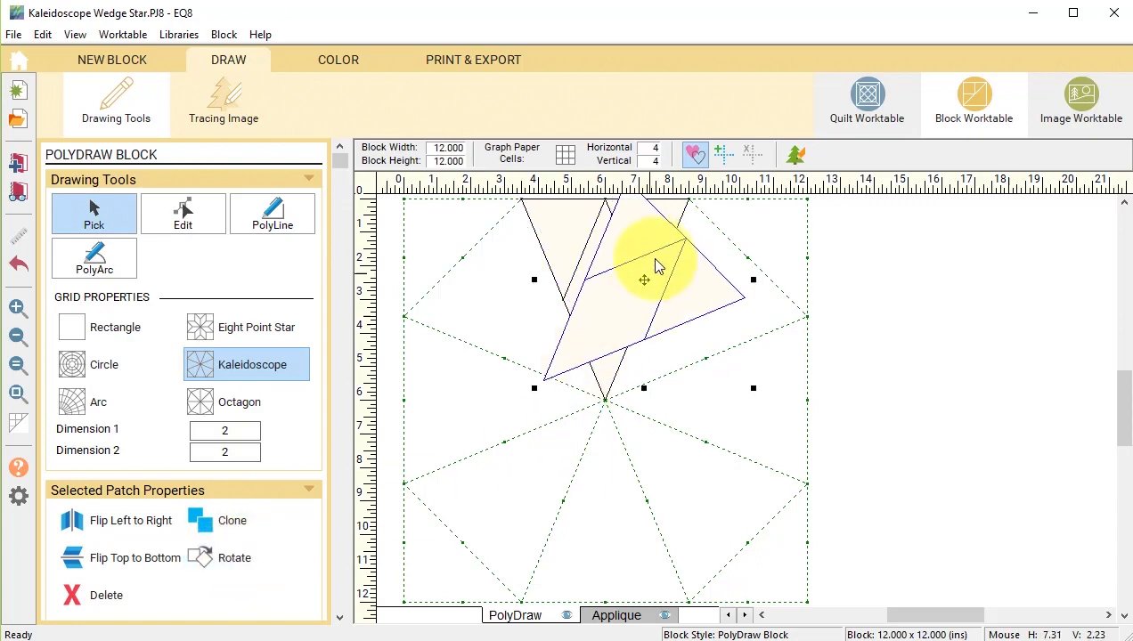
# Move, clone and rotate the wedge pieces to complete the eight-pointed star, then start colouring.
pyautogui.moveTo(644, 279); pyautogui.dragTo(701, 301)
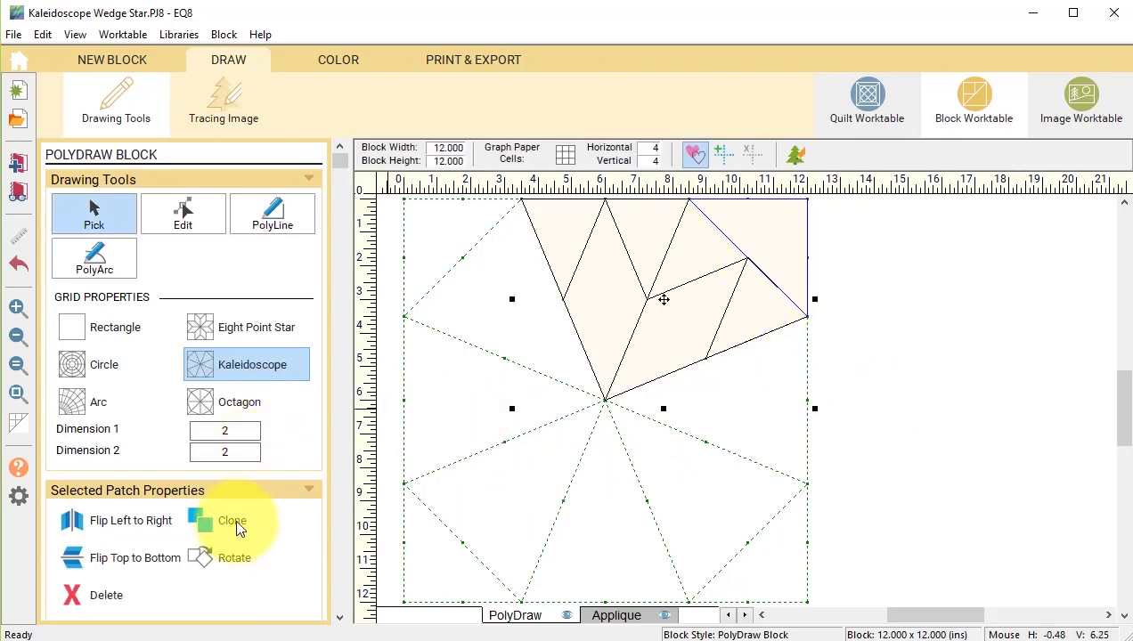
pyautogui.click(235, 558)
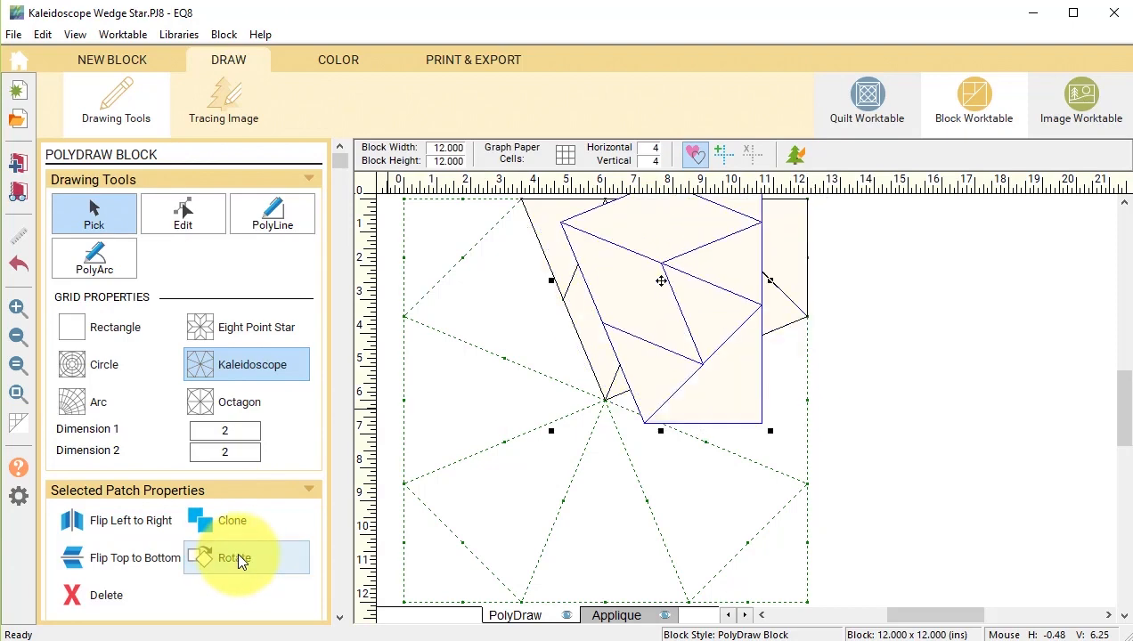
pyautogui.click(235, 558)
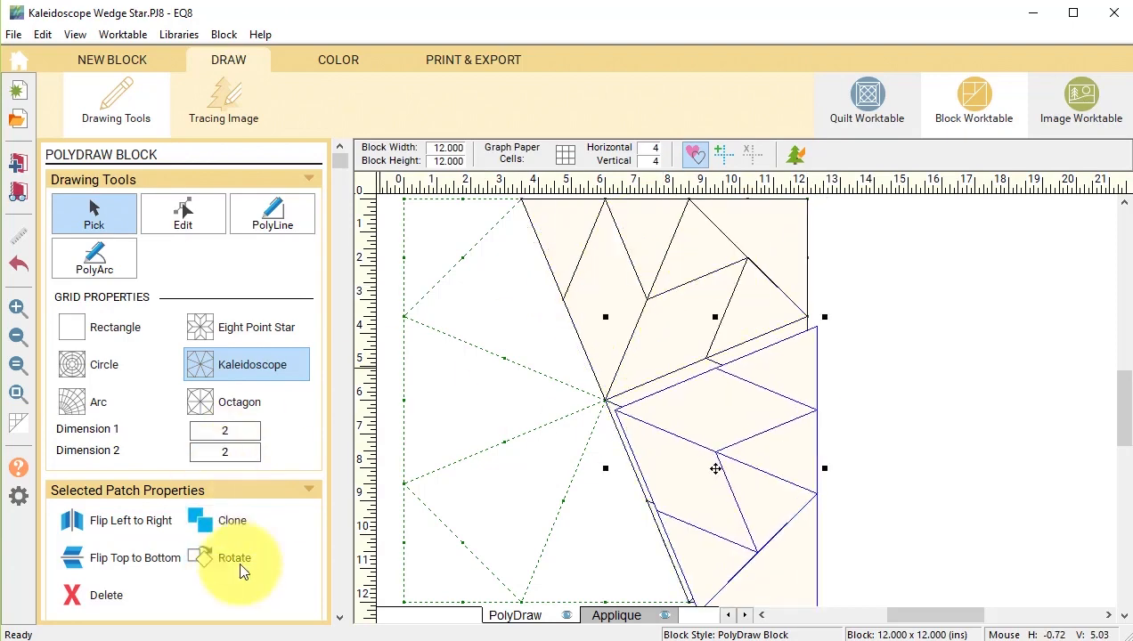
pyautogui.click(235, 558)
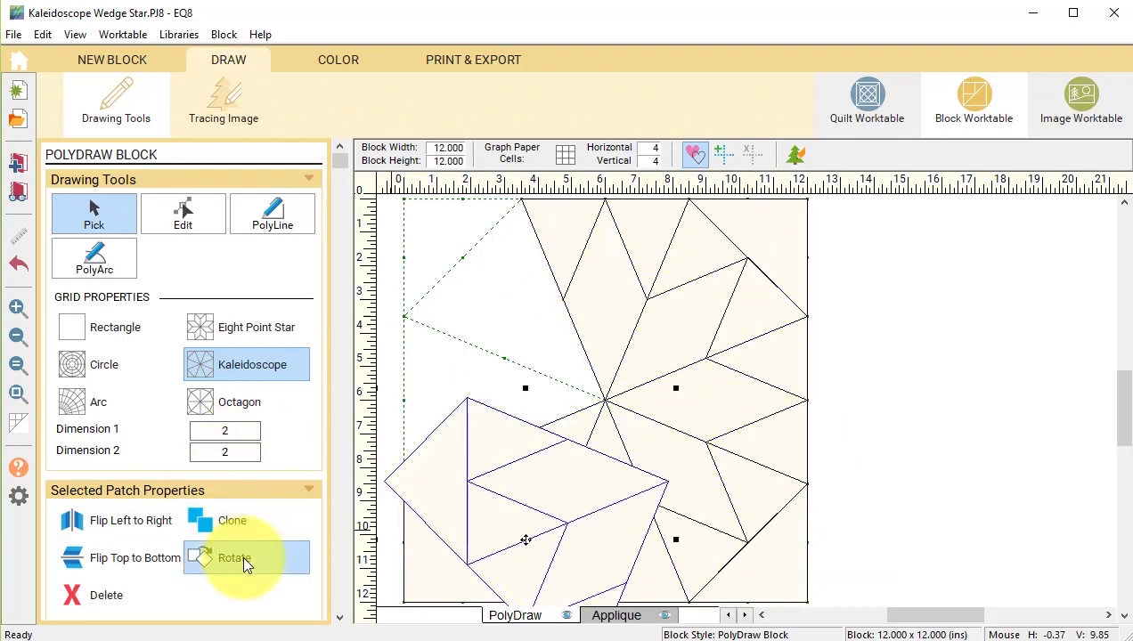
pyautogui.click(338, 60)
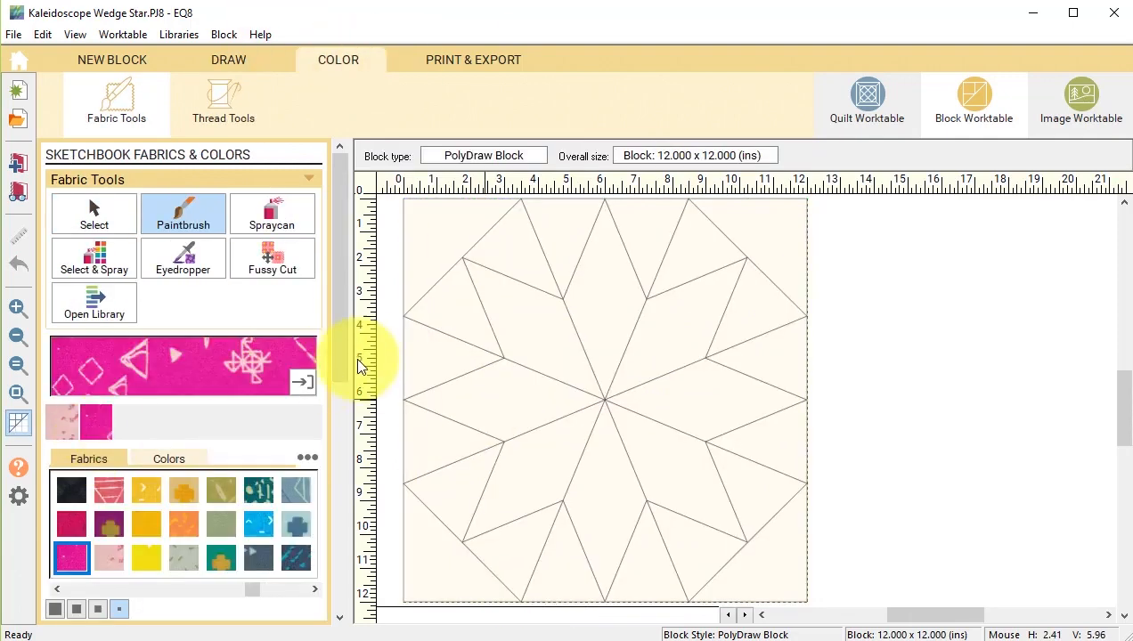
# Colour the star patches with hot pink and light pink fabrics, then open the quilt worktable.
pyautogui.click(507, 383)
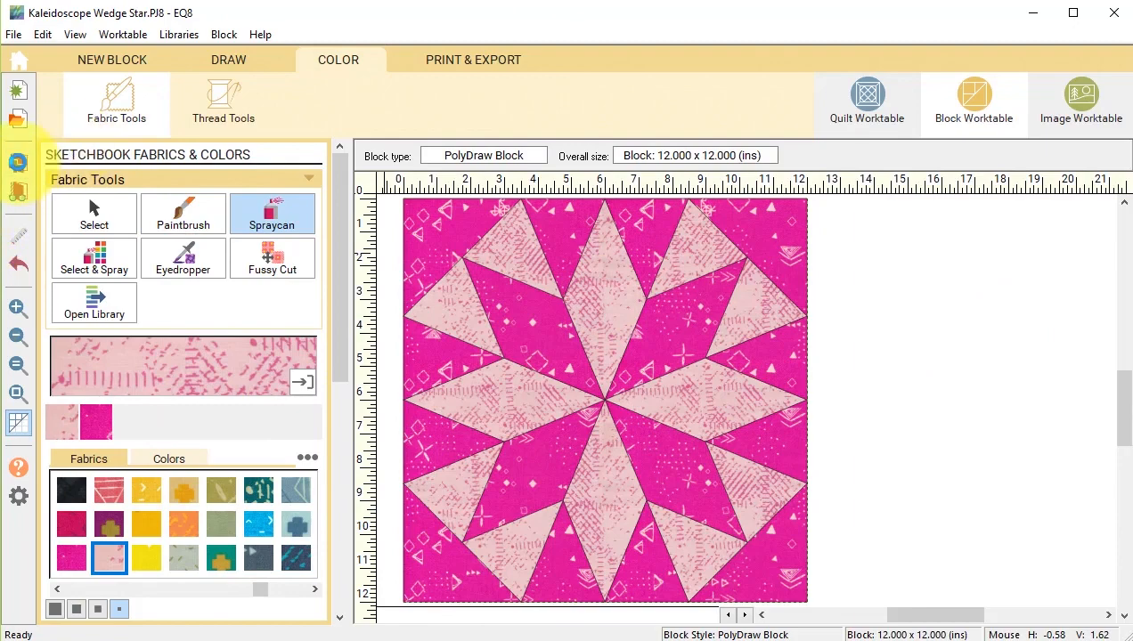
pyautogui.click(866, 98)
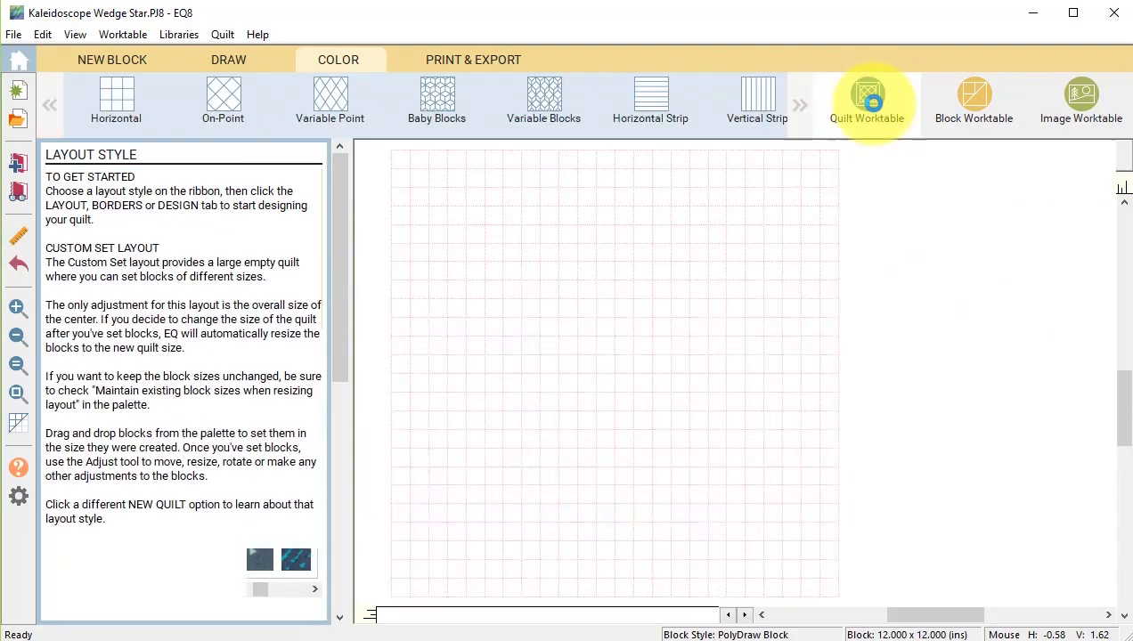
# Create an on-point quilt of 3 by 3 nine-inch blocks with a 2-inch border.
pyautogui.click(865, 98)
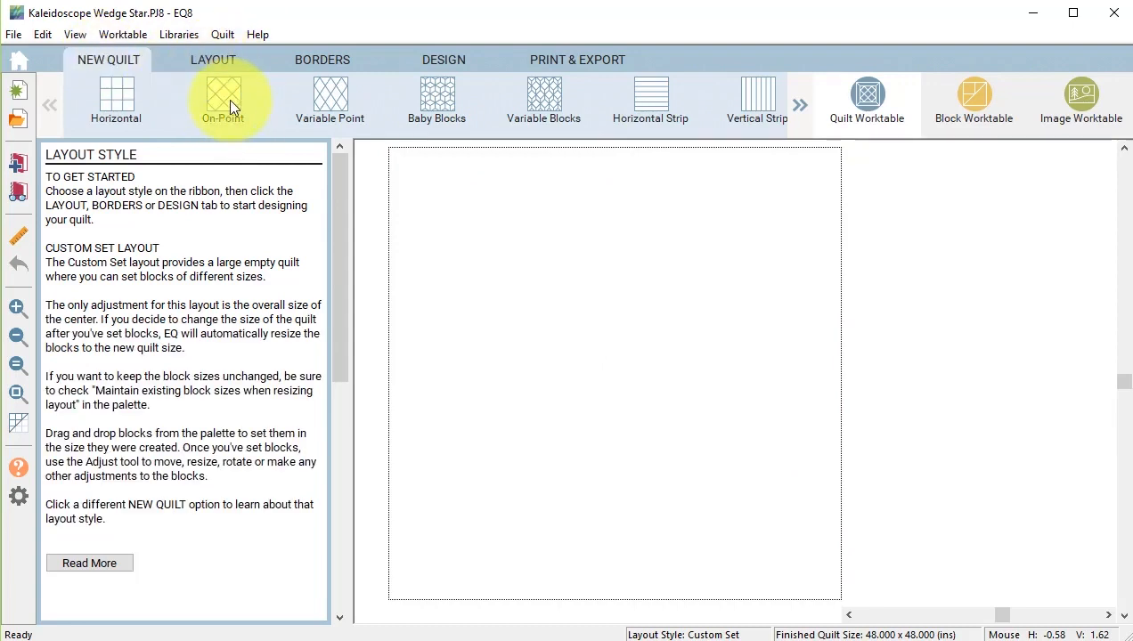
pyautogui.click(222, 98)
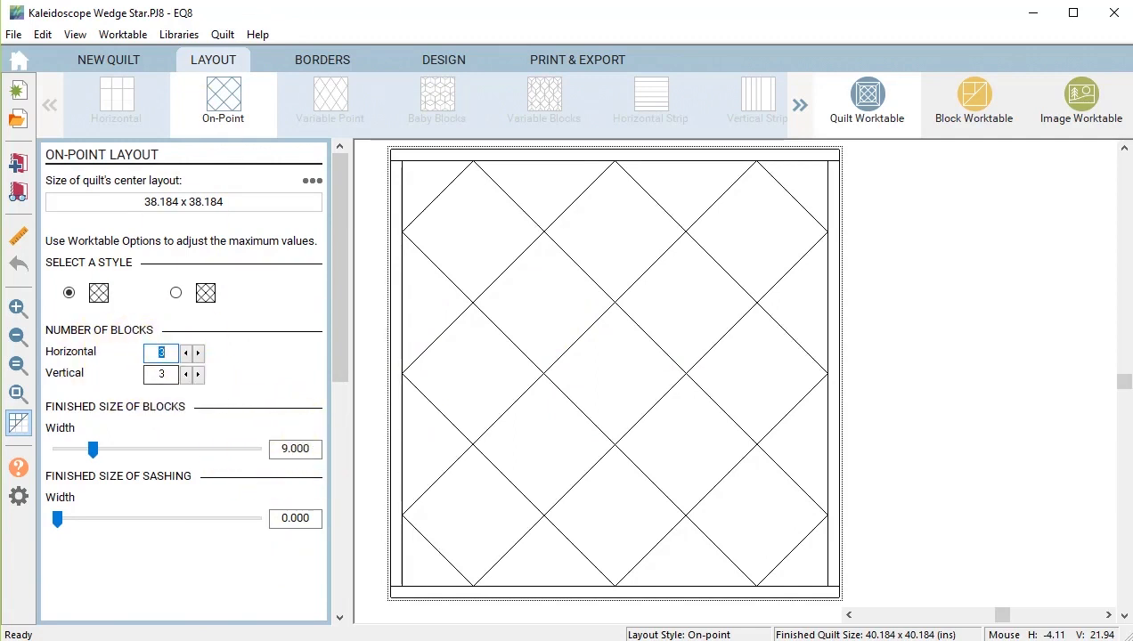
pyautogui.click(323, 60)
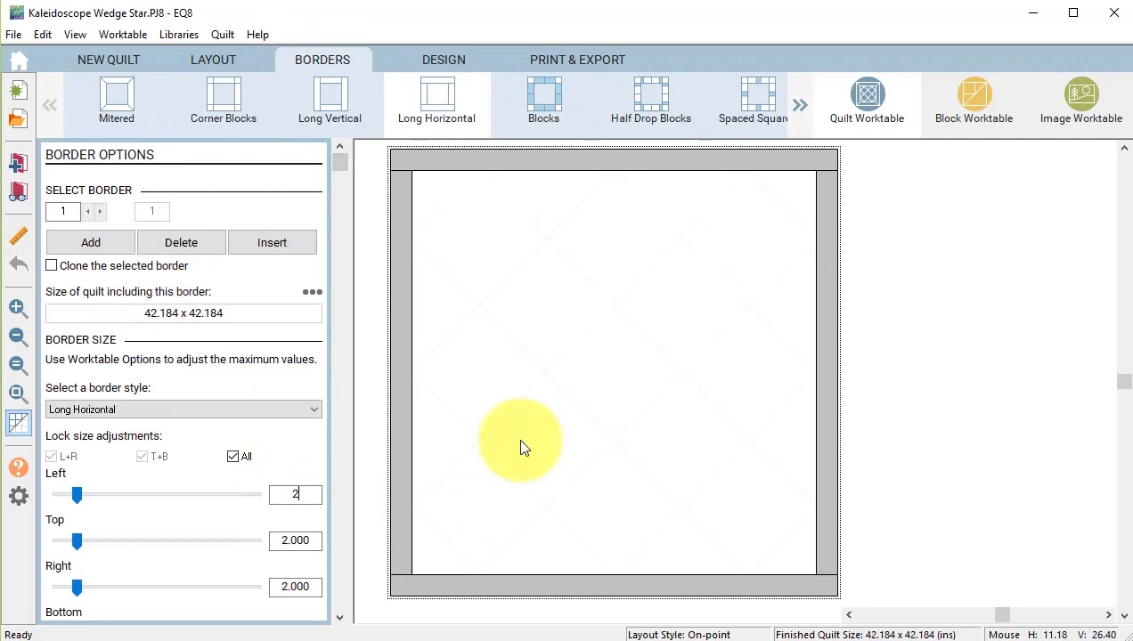
pyautogui.moveTo(444, 60)
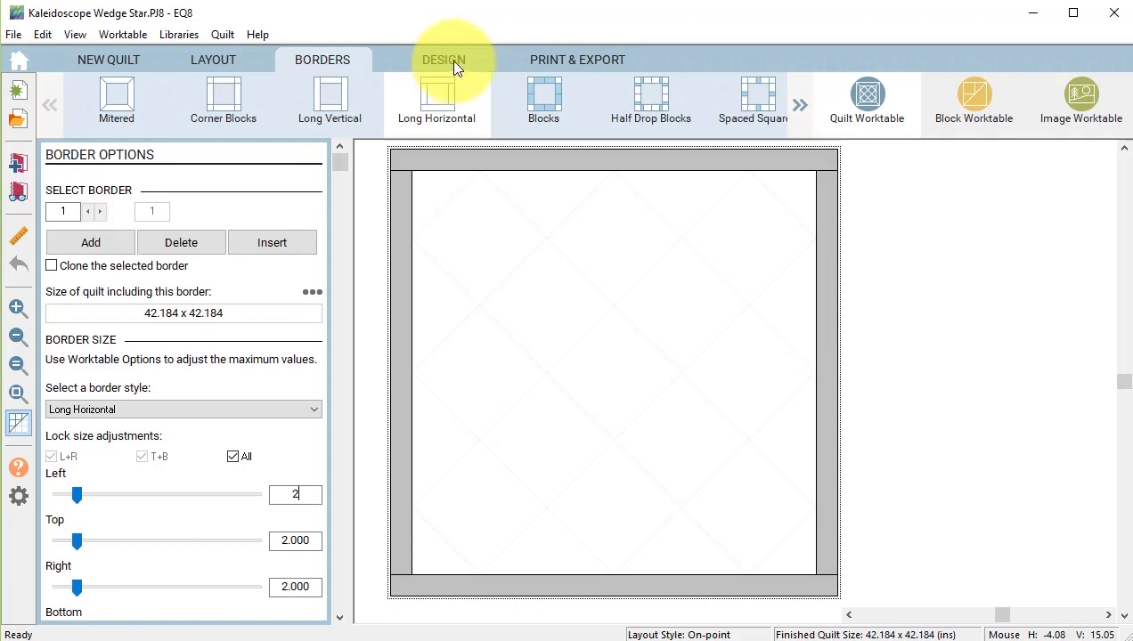
# Set the pink wedge star block into every on-point layout position.
pyautogui.click(443, 60)
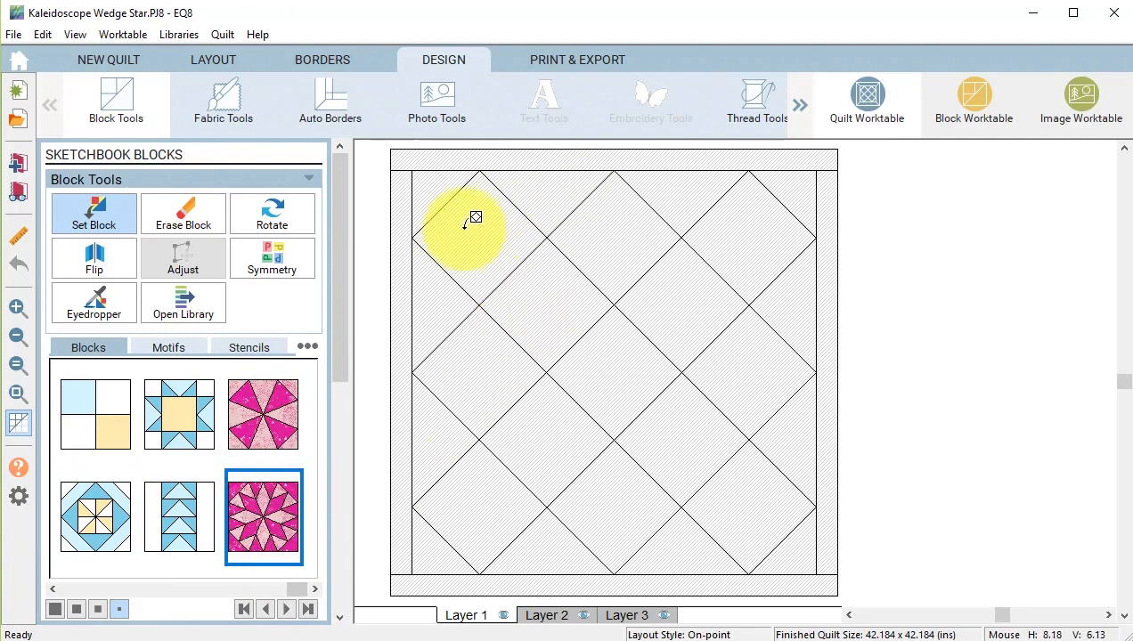
pyautogui.moveTo(475, 219); pyautogui.dragTo(500, 221)
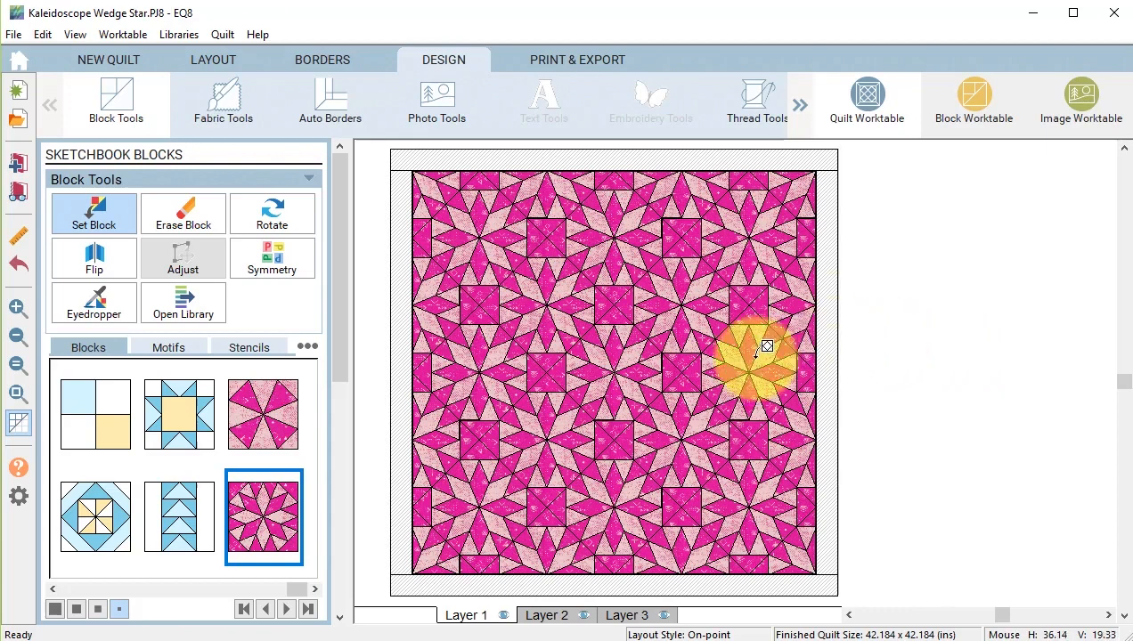
pyautogui.moveTo(730, 449)
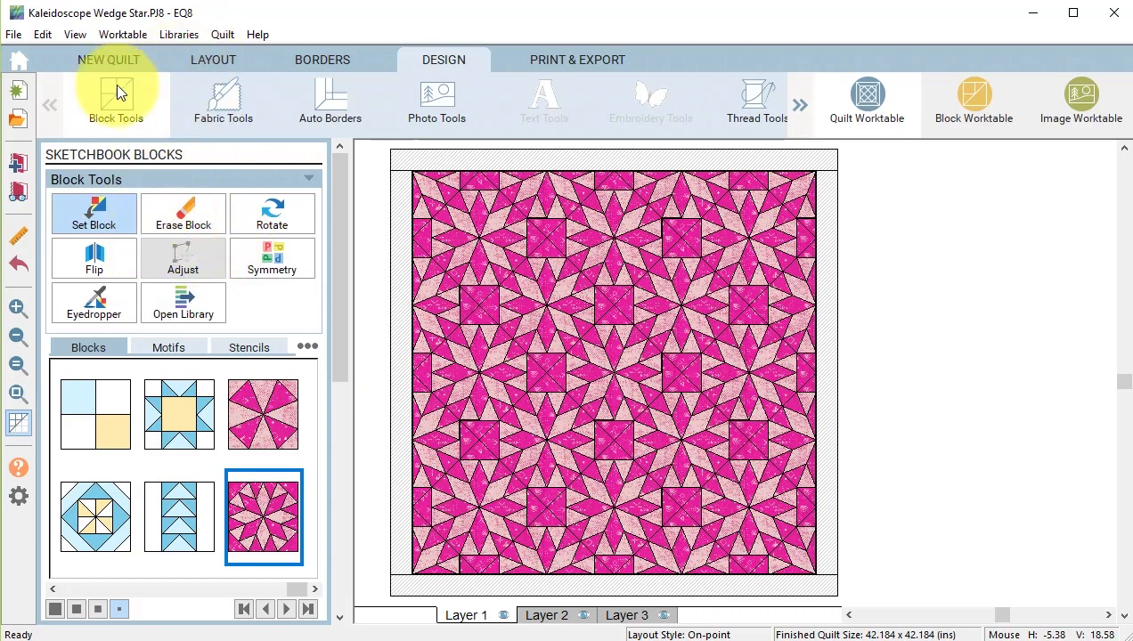
# Paint the diamonds between the stars and the border with black fabric.
pyautogui.click(223, 100)
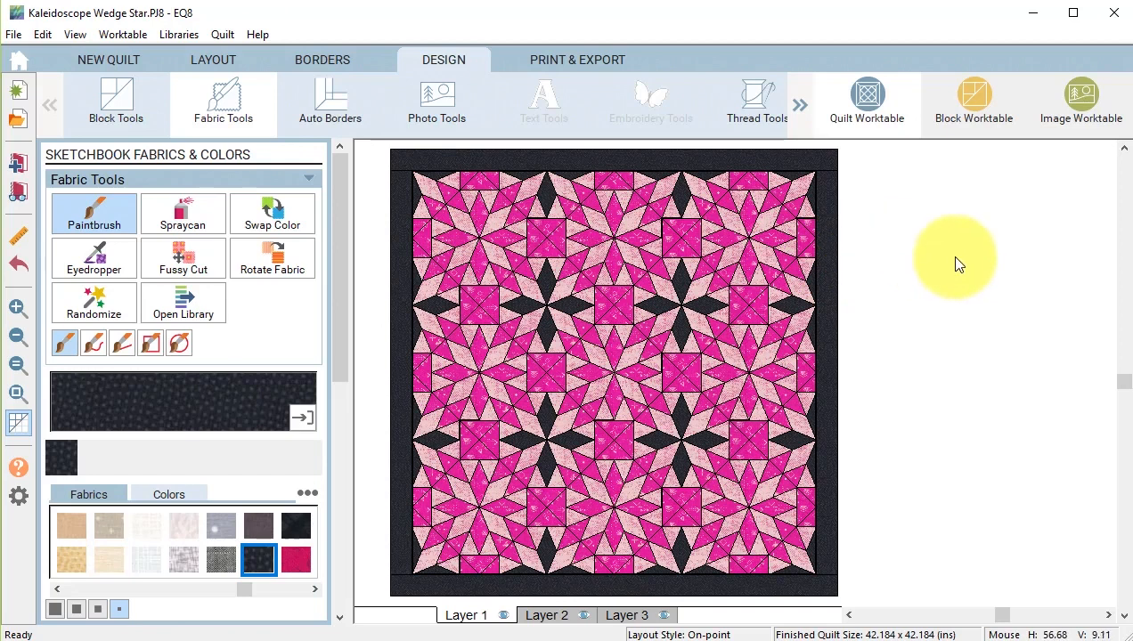
pyautogui.moveTo(870, 346)
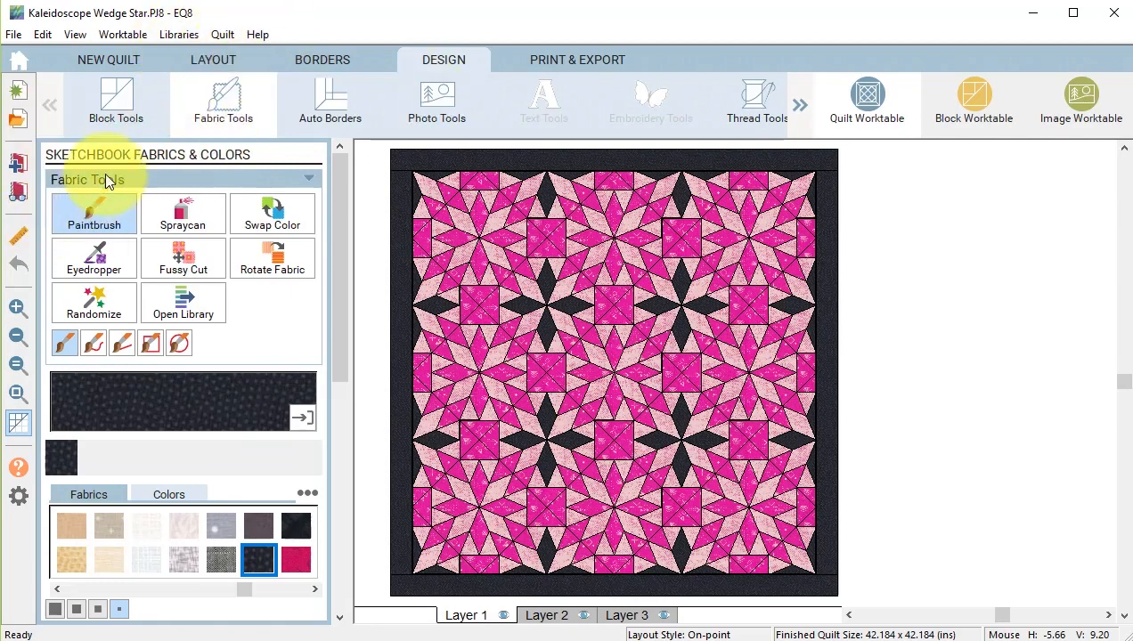
# Place the pink triangle kaleidoscope block into alternating quilt positions, starting at the top.
pyautogui.click(116, 103)
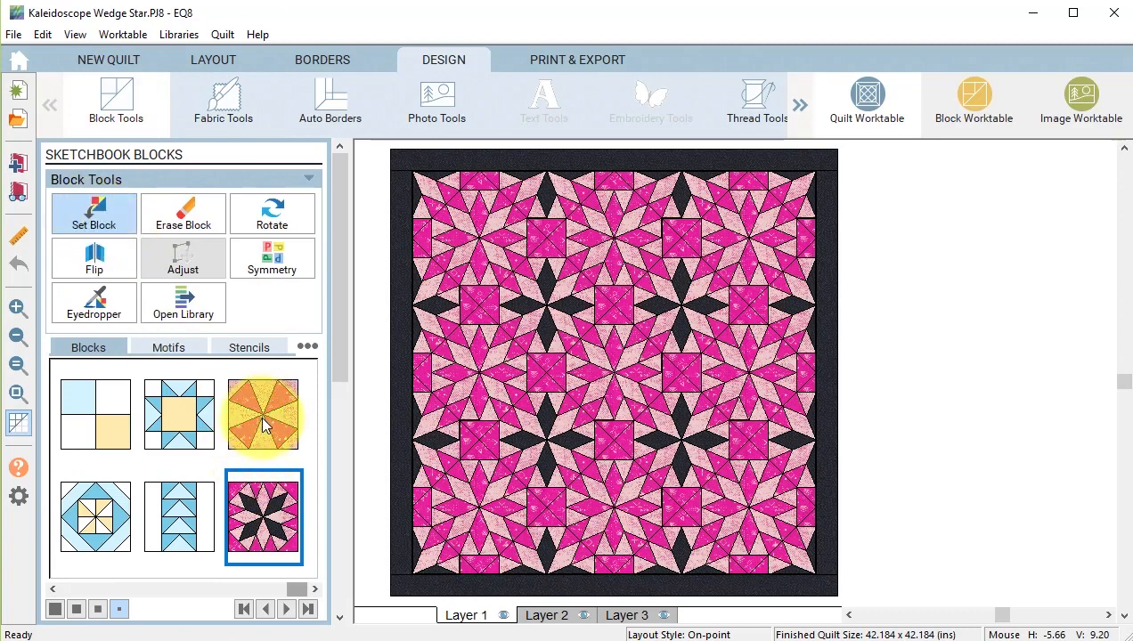
pyautogui.click(262, 414)
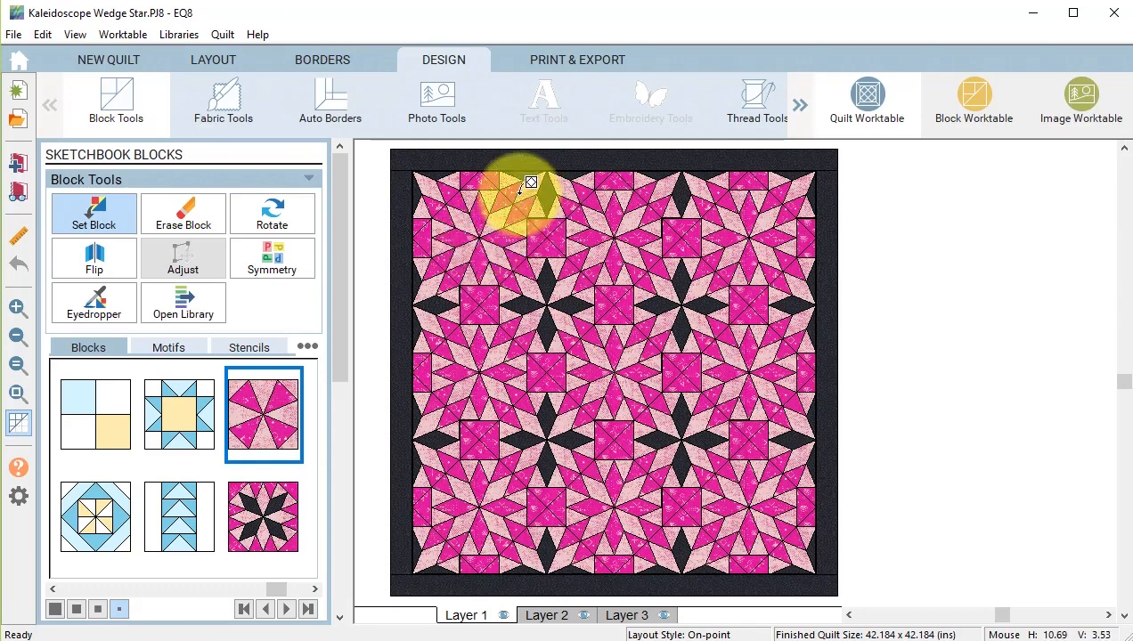
pyautogui.click(496, 221)
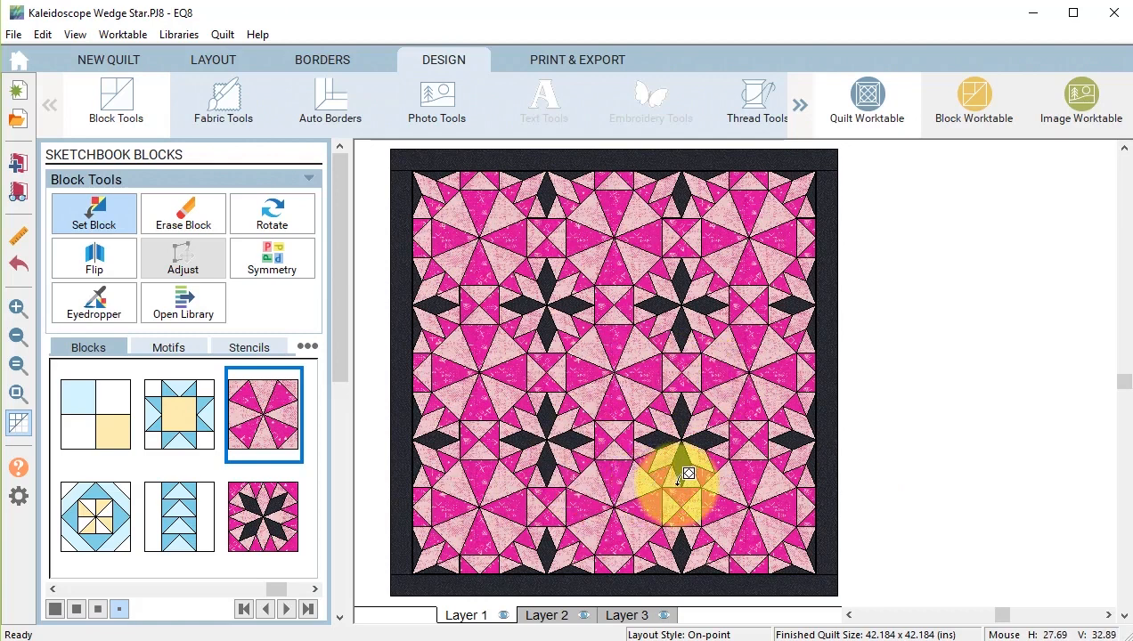
pyautogui.moveTo(481, 294)
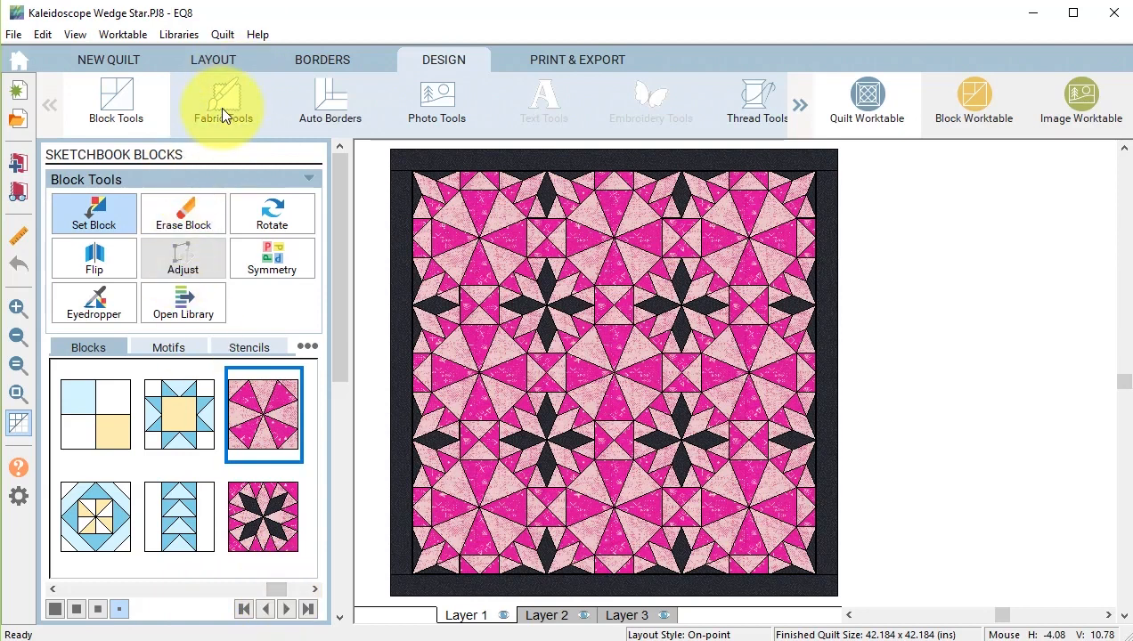
# Paint selected triangle patches near the centre, edges and corners with bright blue fabric.
pyautogui.click(222, 101)
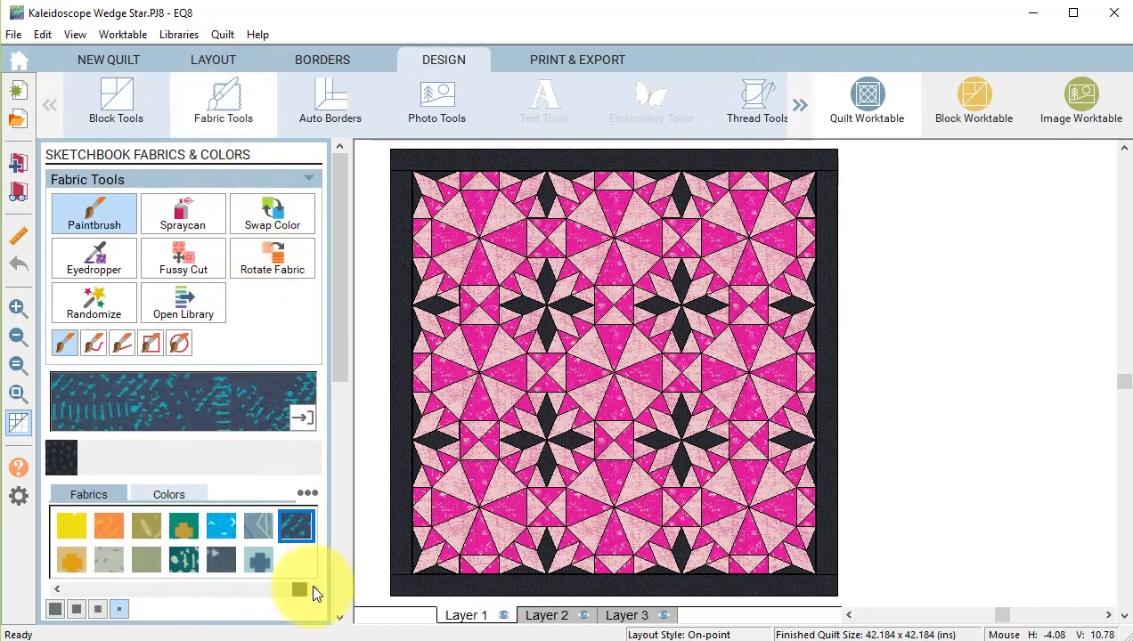
pyautogui.click(221, 525)
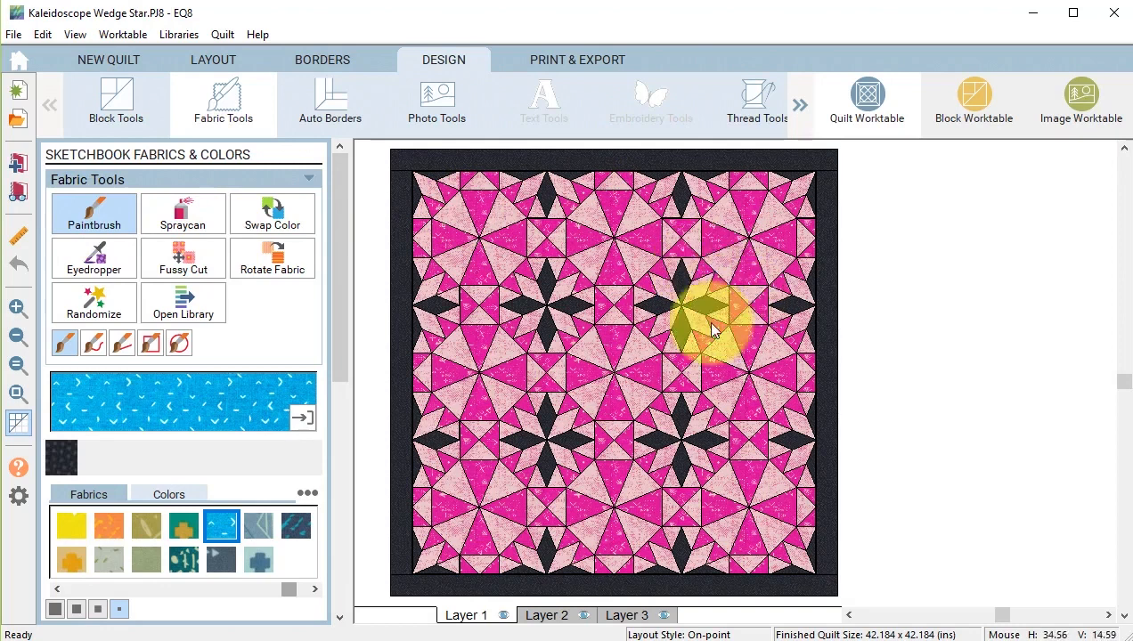
pyautogui.moveTo(654, 312)
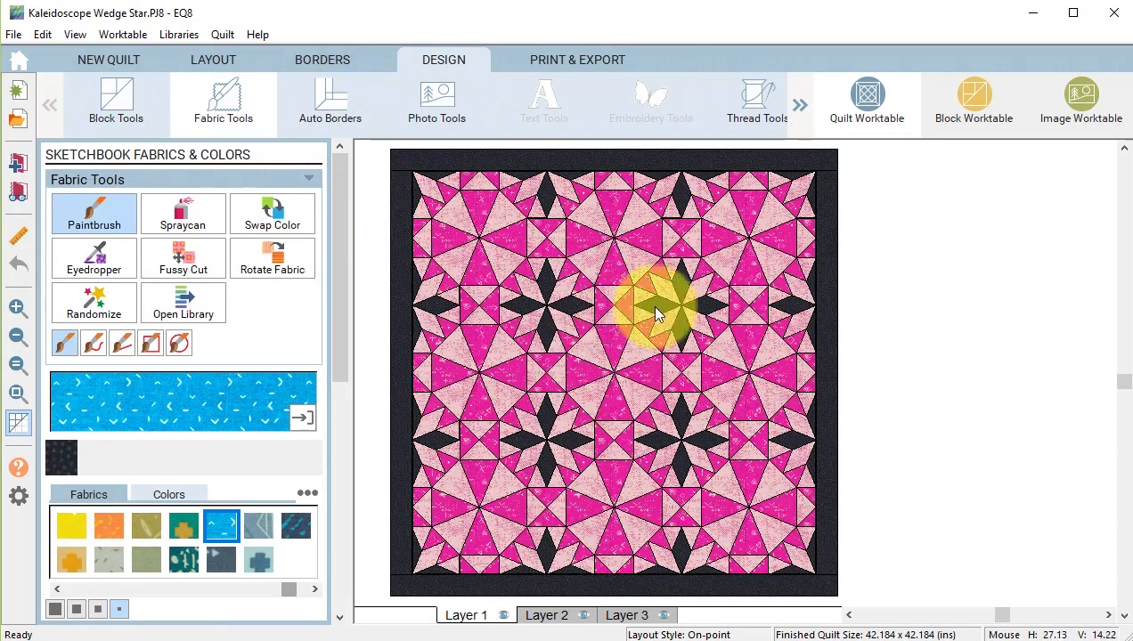
pyautogui.click(676, 383)
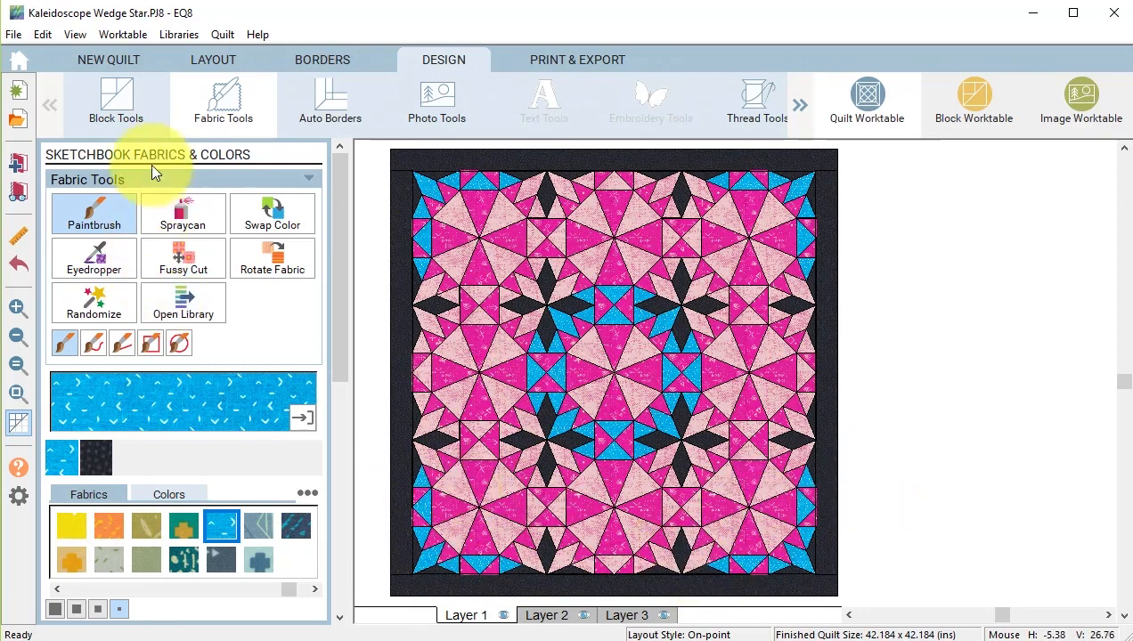
pyautogui.moveTo(19, 165)
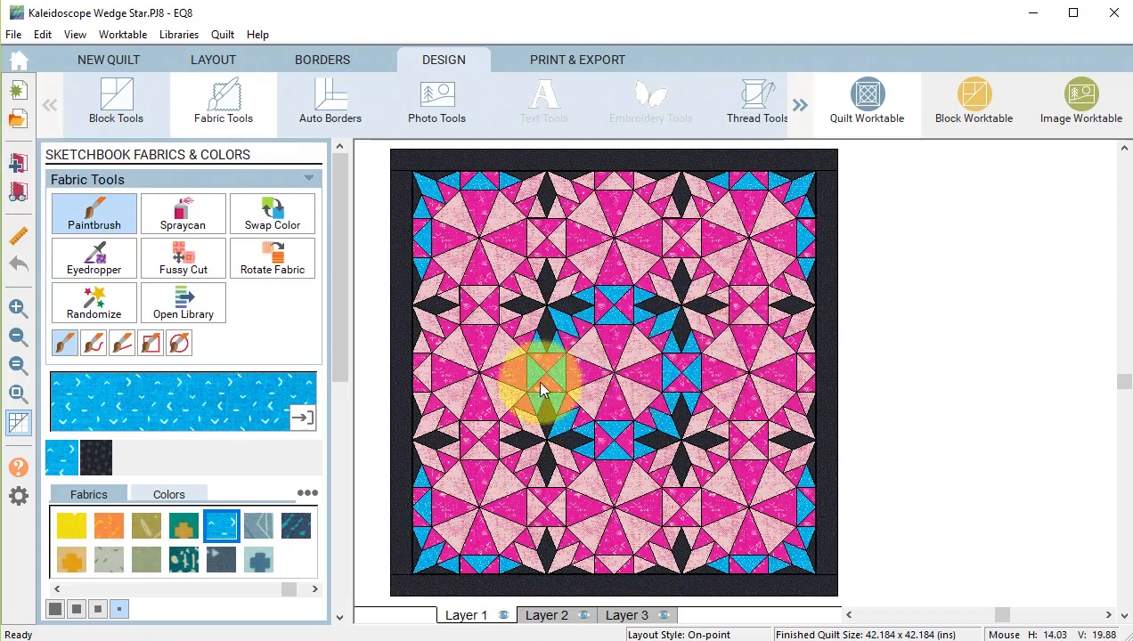
pyautogui.moveTo(663, 454)
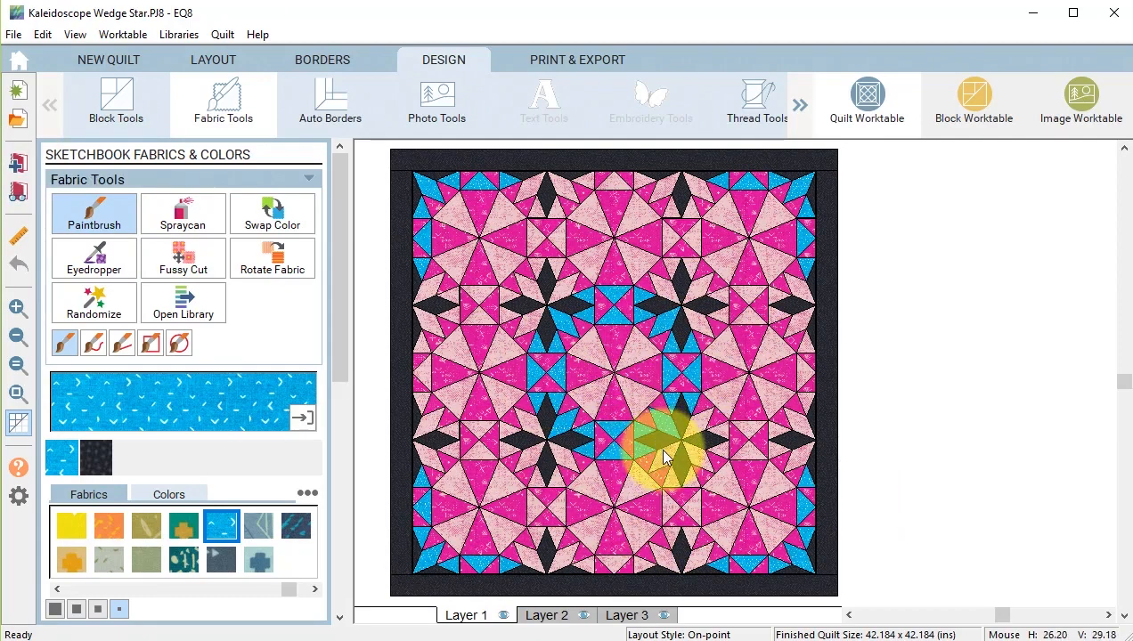